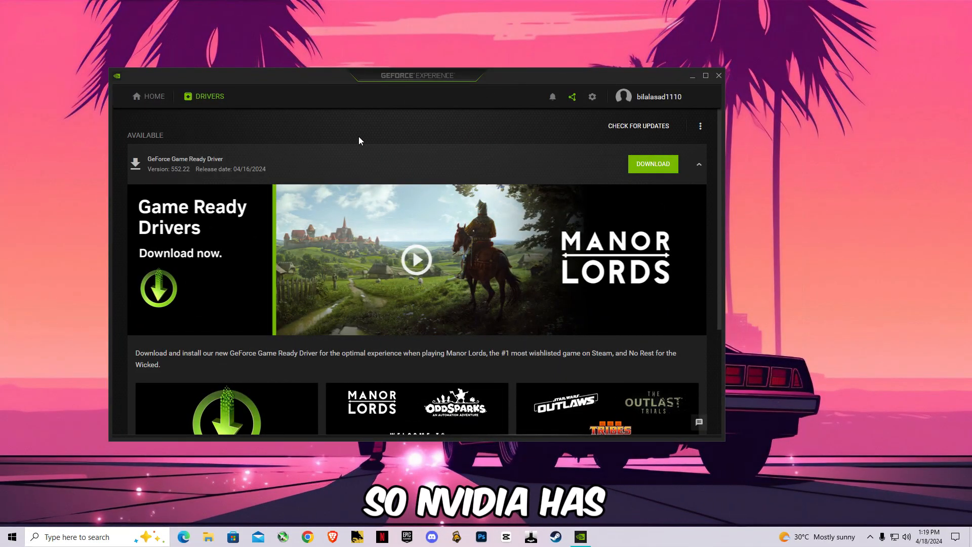
{"action": "mouse_move", "coordinate": [190, 183]}
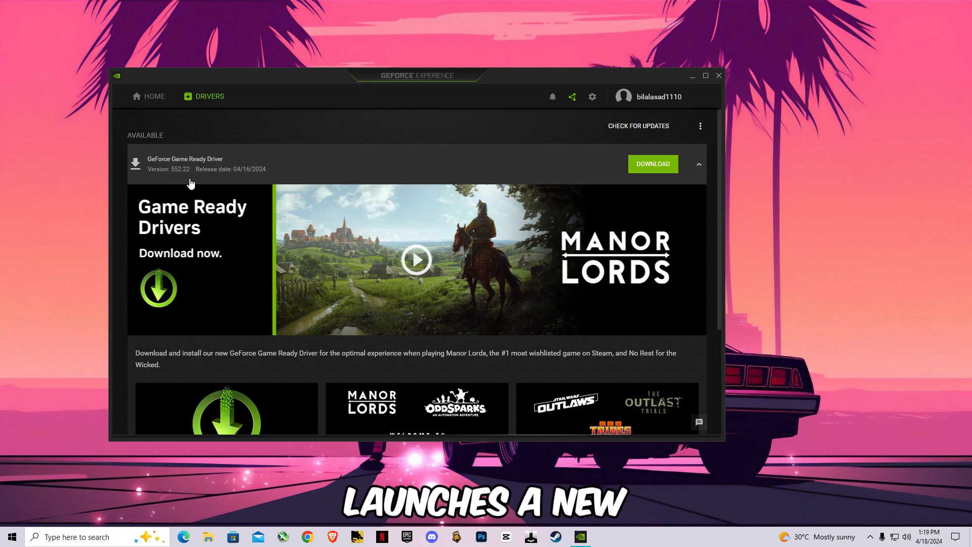
{"action": "mouse_move", "coordinate": [182, 182]}
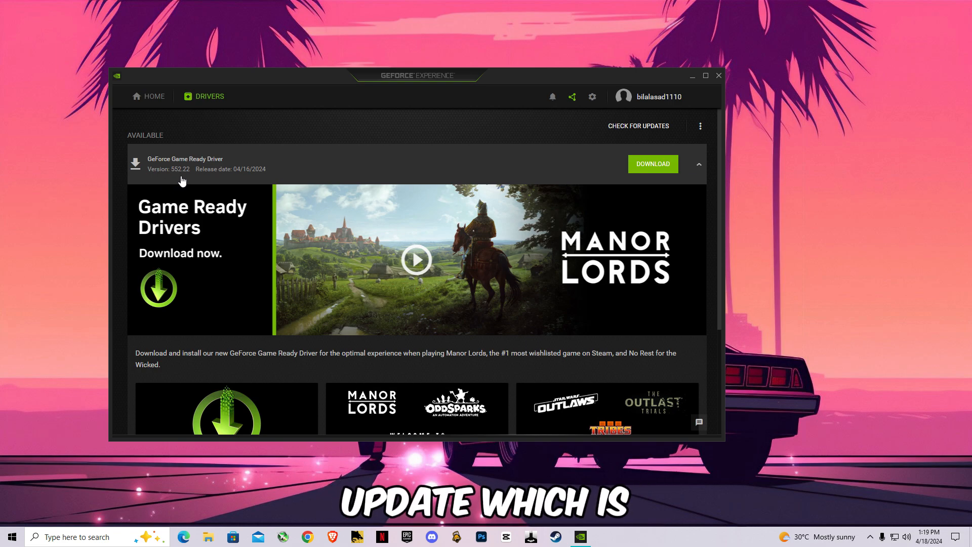
{"action": "mouse_move", "coordinate": [596, 180]}
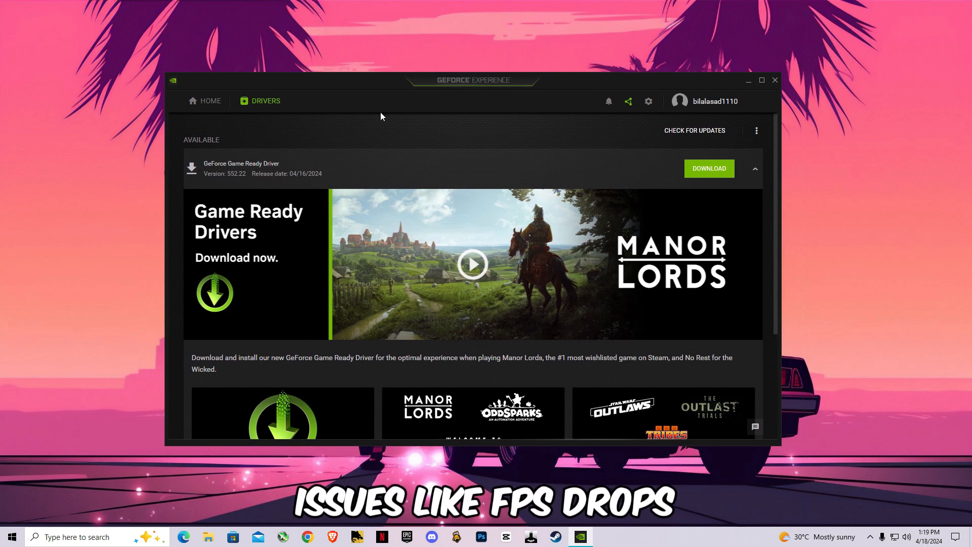
{"action": "mouse_move", "coordinate": [462, 303]}
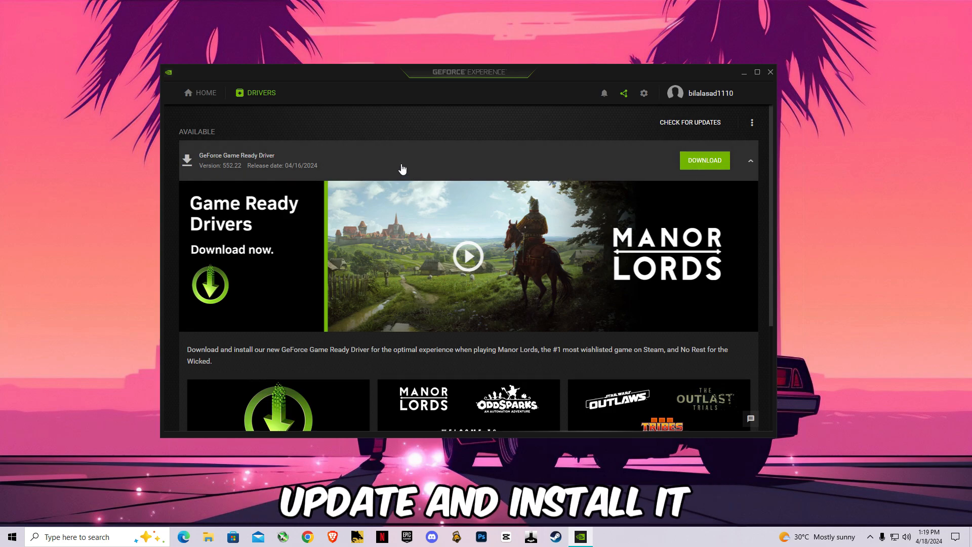
{"action": "mouse_move", "coordinate": [522, 149]}
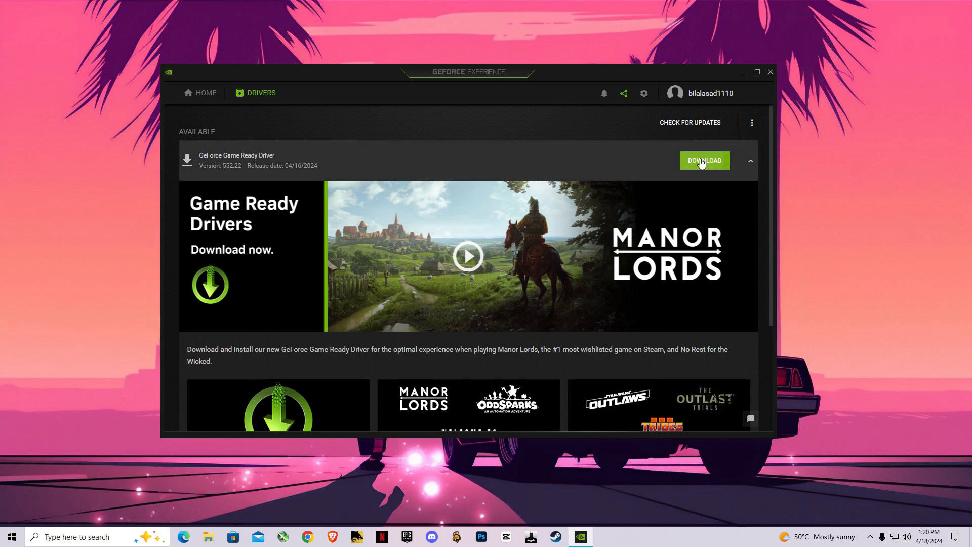
Enable experimental features in GeForce Experience General settings and reach the notification options
{"action": "left_click", "coordinate": [644, 92]}
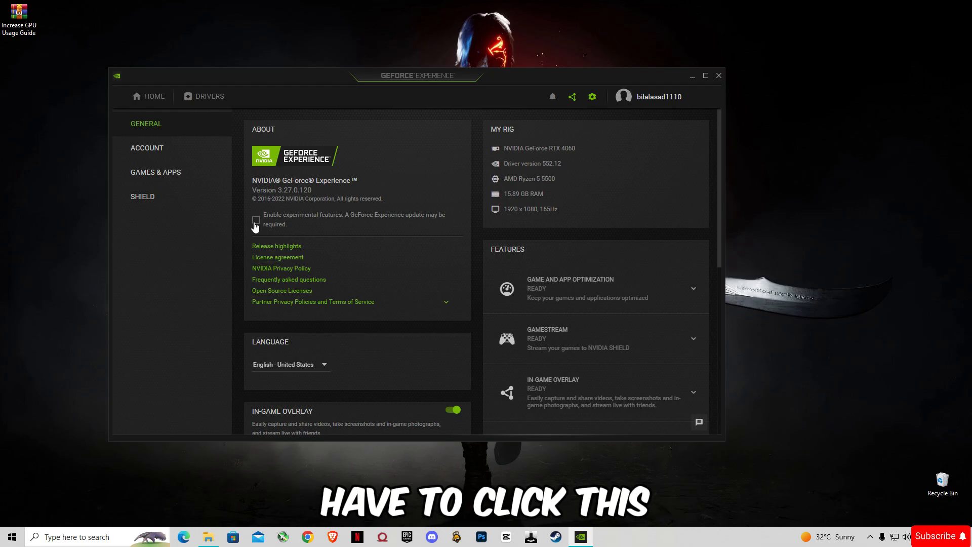
{"action": "left_click", "coordinate": [257, 220]}
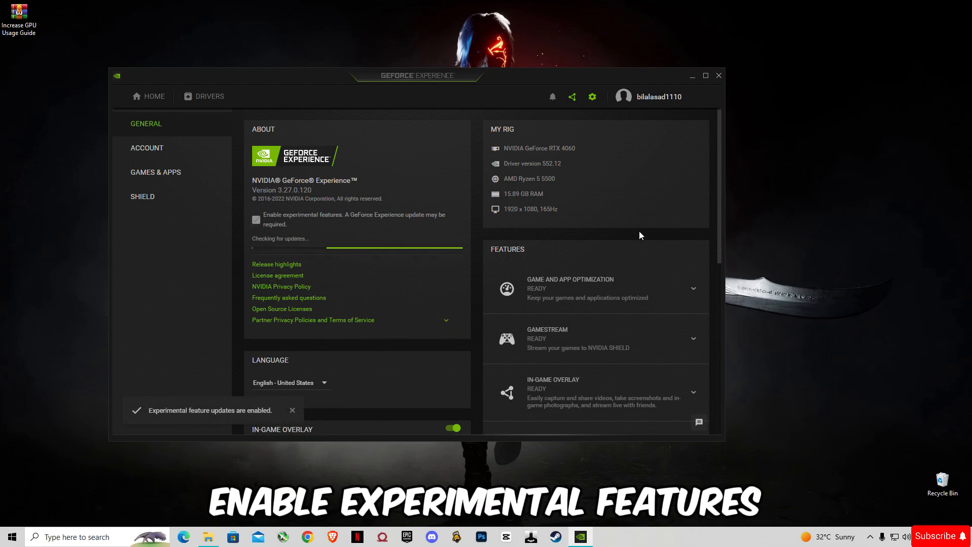
{"action": "scroll", "scroll_direction": "down", "scroll_amount": 3}
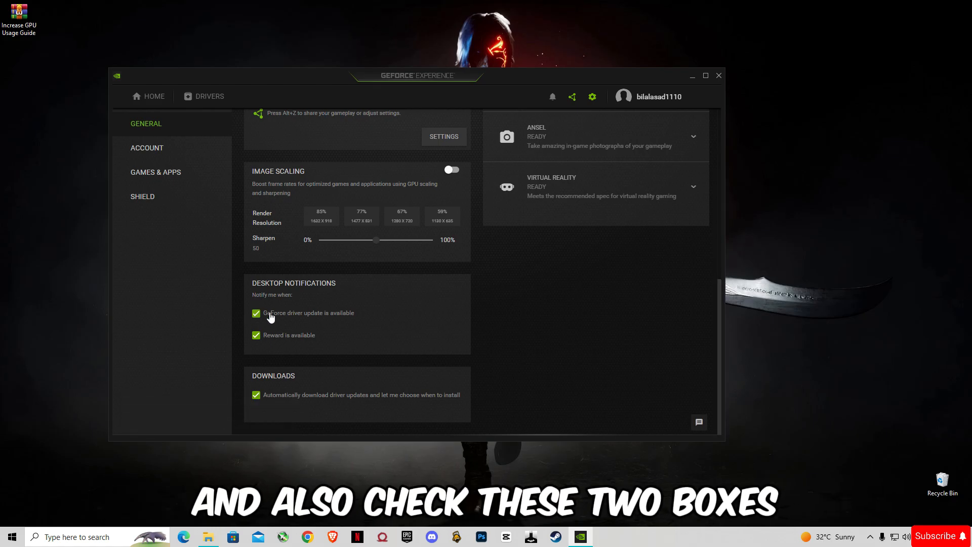
{"action": "mouse_move", "coordinate": [719, 408]}
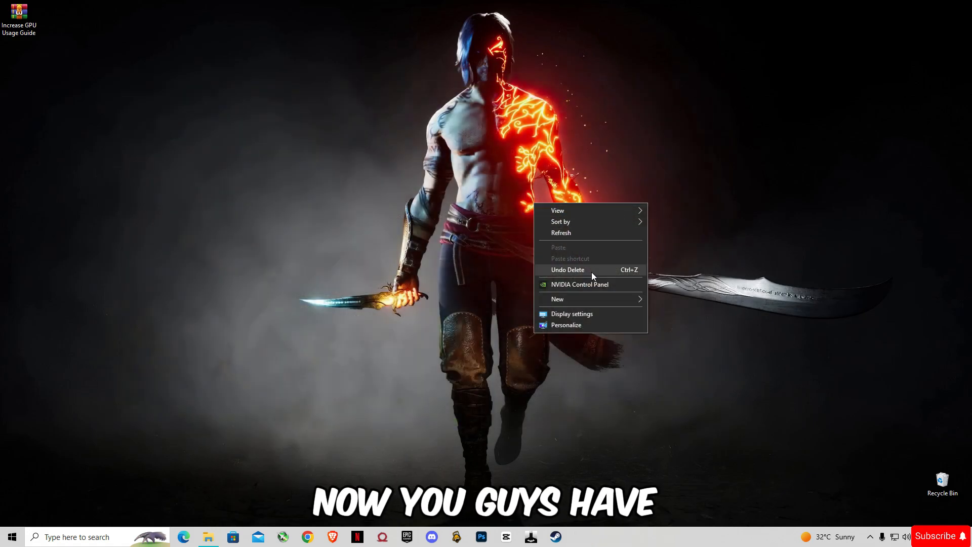
In NVIDIA Control Panel, set the 1920 × 1080 display to its highest refresh rate, 165Hz
{"action": "left_click", "coordinate": [386, 180]}
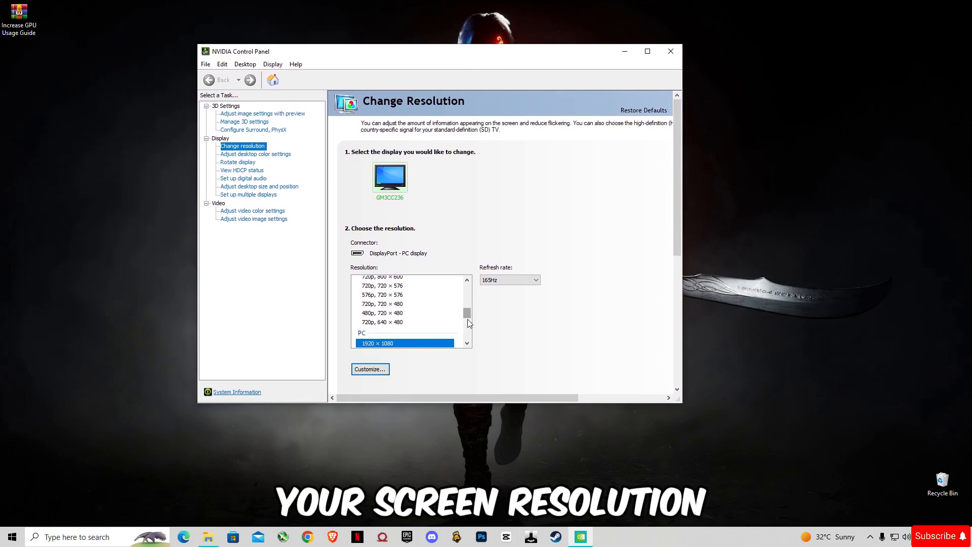
{"action": "left_click", "coordinate": [535, 279]}
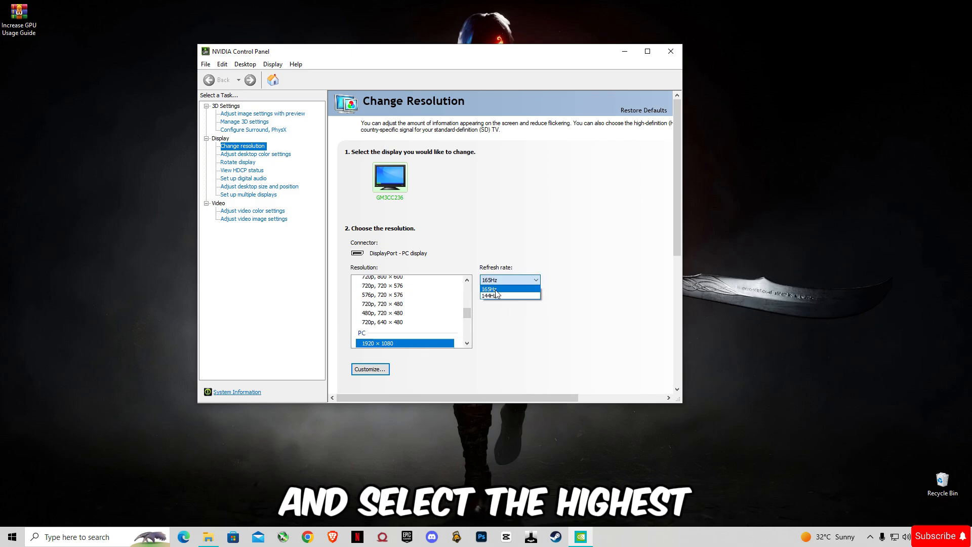
{"action": "left_click", "coordinate": [489, 289]}
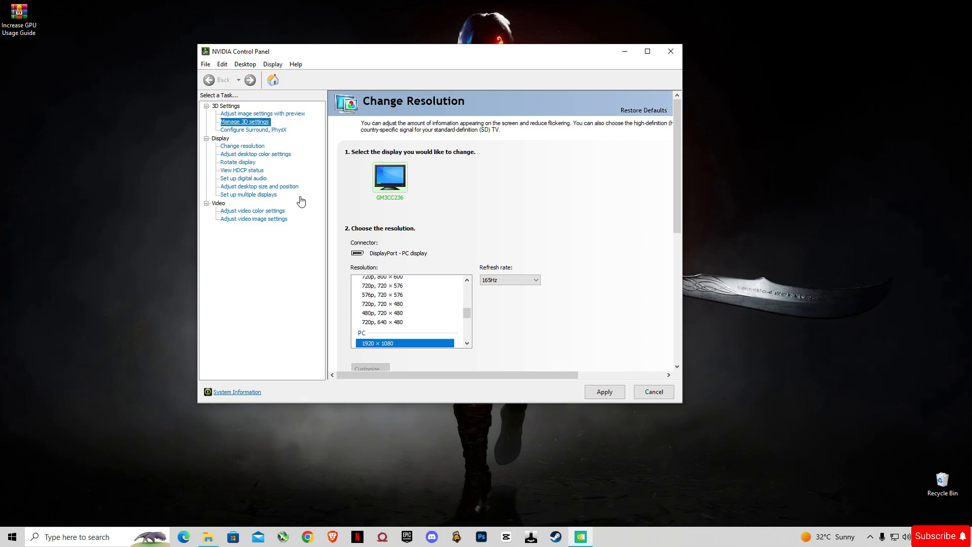
Show Manage 3D settings and review the Global Settings list, including Low Latency Mode
{"action": "left_click", "coordinate": [245, 122]}
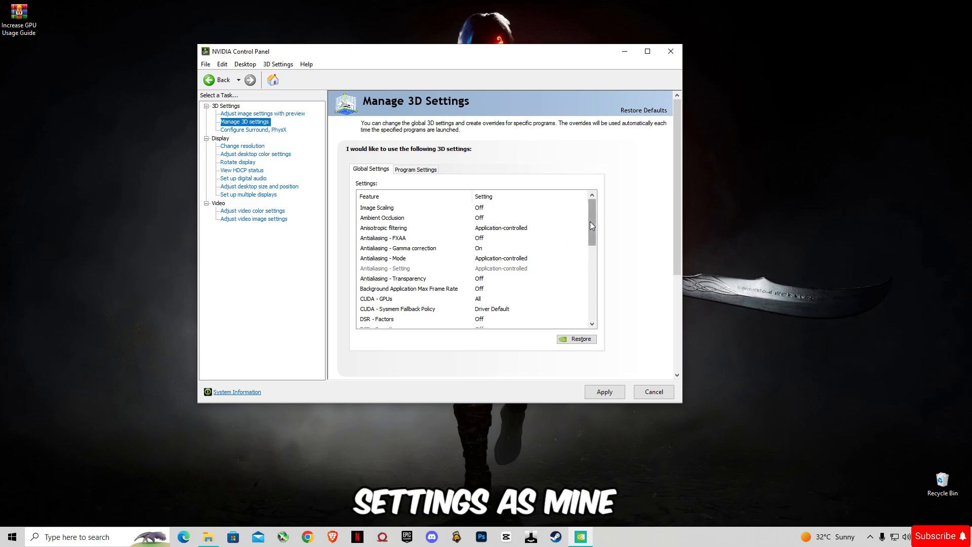
{"action": "scroll", "scroll_direction": "down", "scroll_amount": 3}
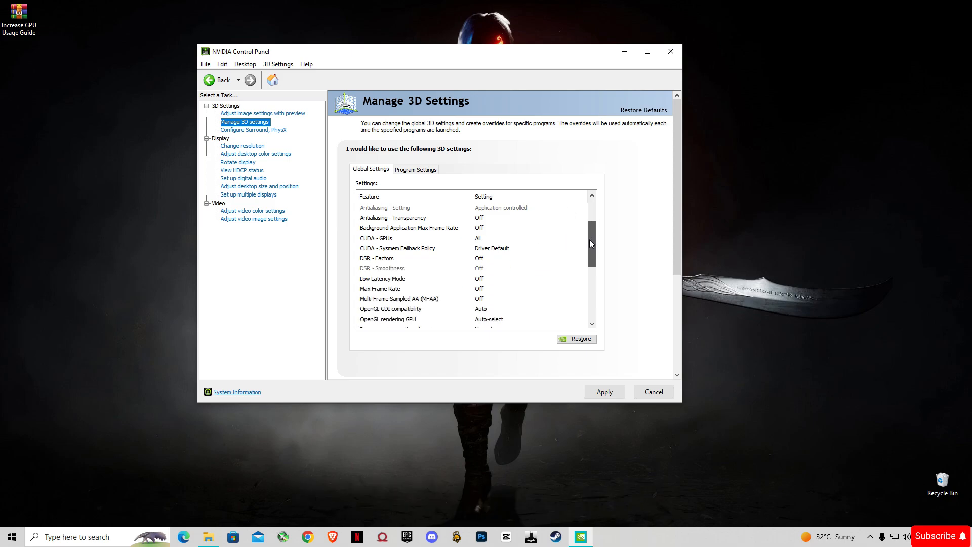
{"action": "scroll", "scroll_direction": "down", "scroll_amount": 3}
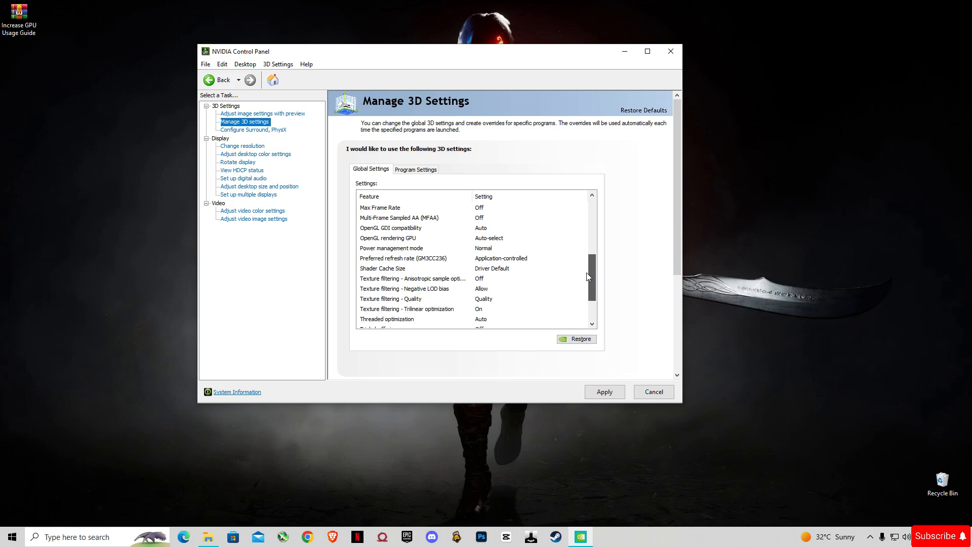
{"action": "scroll", "scroll_direction": "down", "scroll_amount": 3}
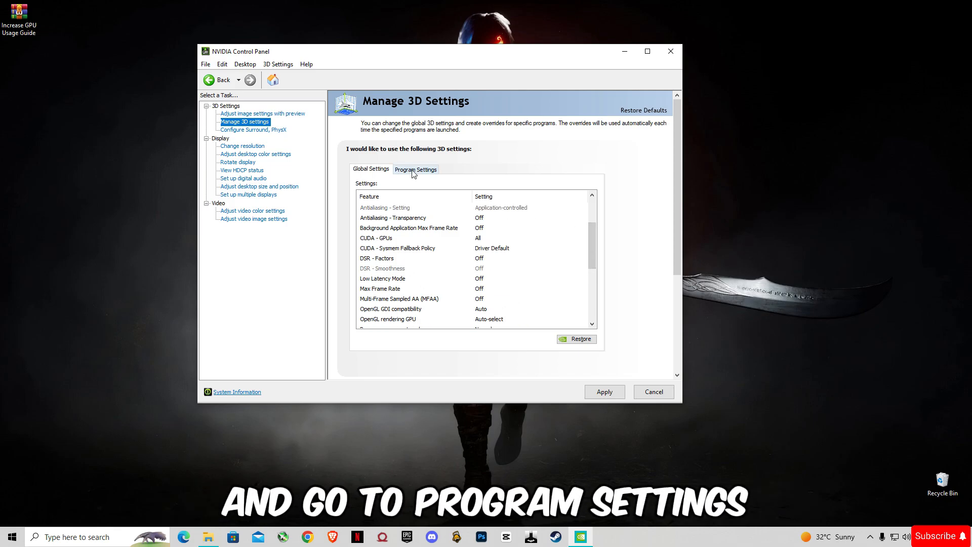
Add God of War (gow.exe) under Program Settings for its own custom 3D settings
{"action": "left_click", "coordinate": [416, 170]}
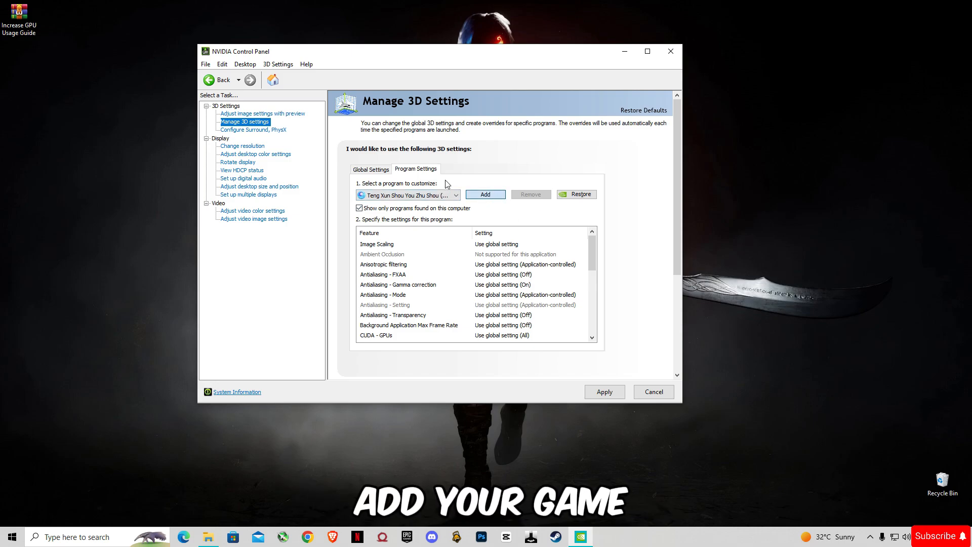
{"action": "left_click", "coordinate": [485, 194]}
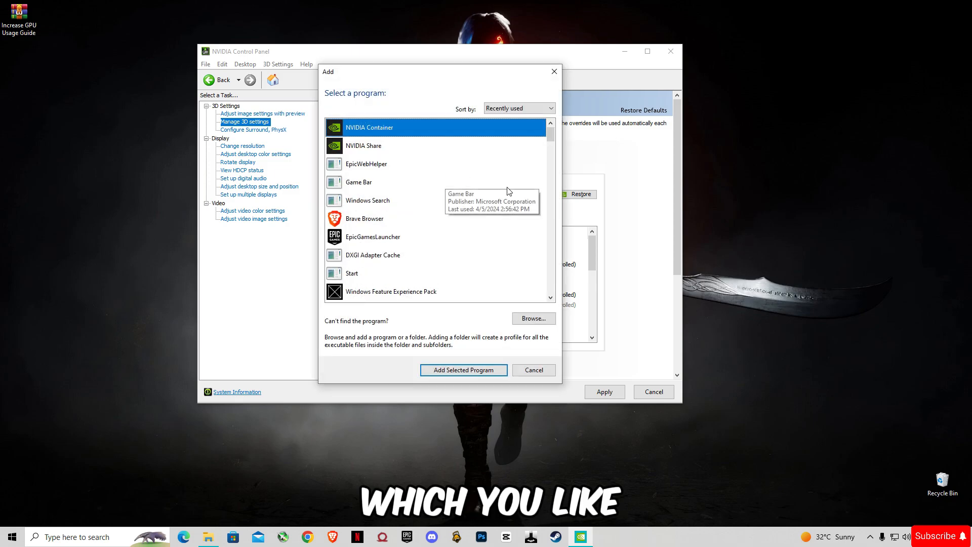
{"action": "scroll", "scroll_direction": "down", "scroll_amount": 3}
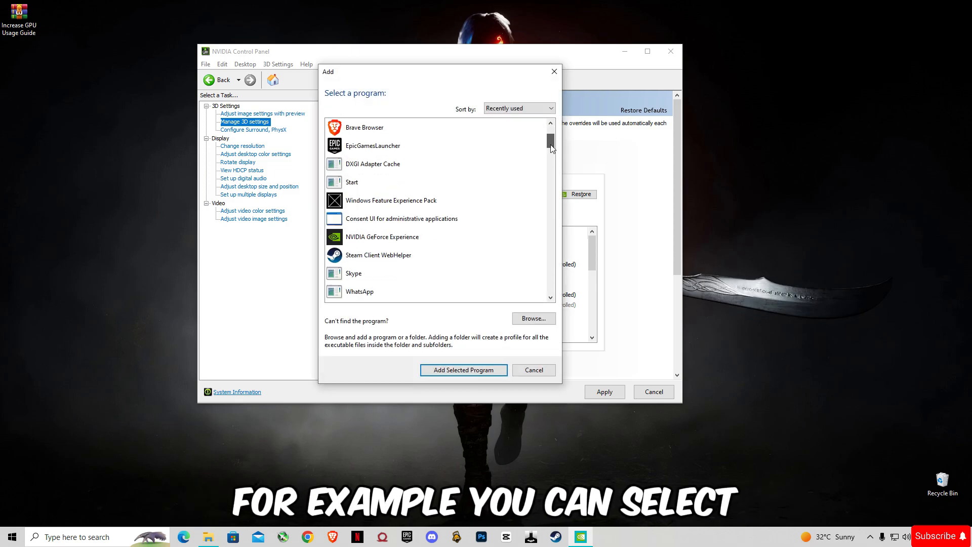
{"action": "scroll", "scroll_direction": "down", "scroll_amount": 3}
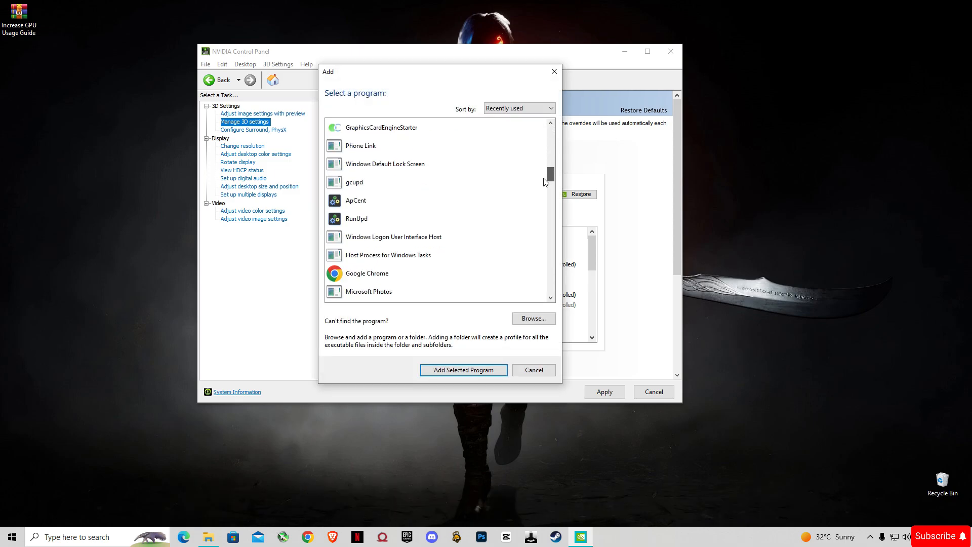
{"action": "scroll", "scroll_direction": "down", "scroll_amount": 3}
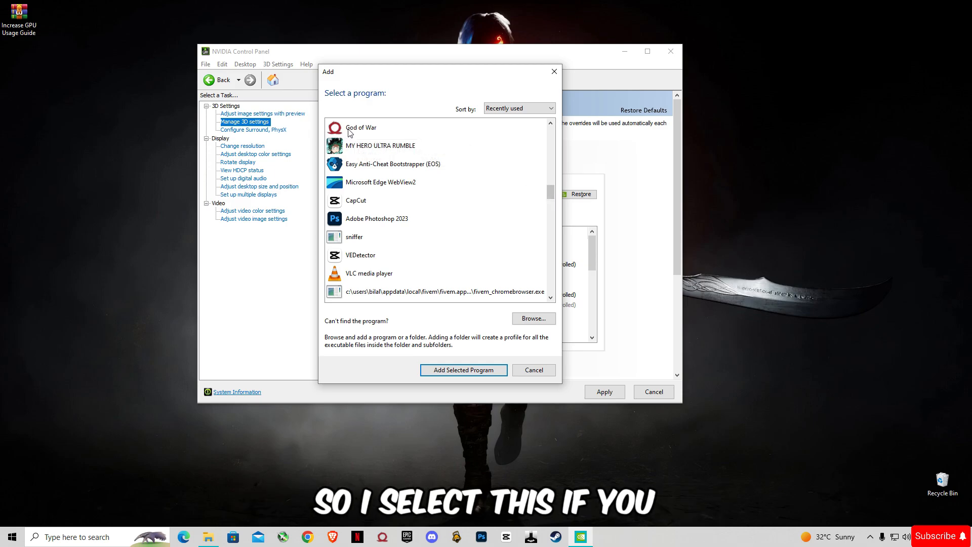
{"action": "left_click", "coordinate": [360, 127]}
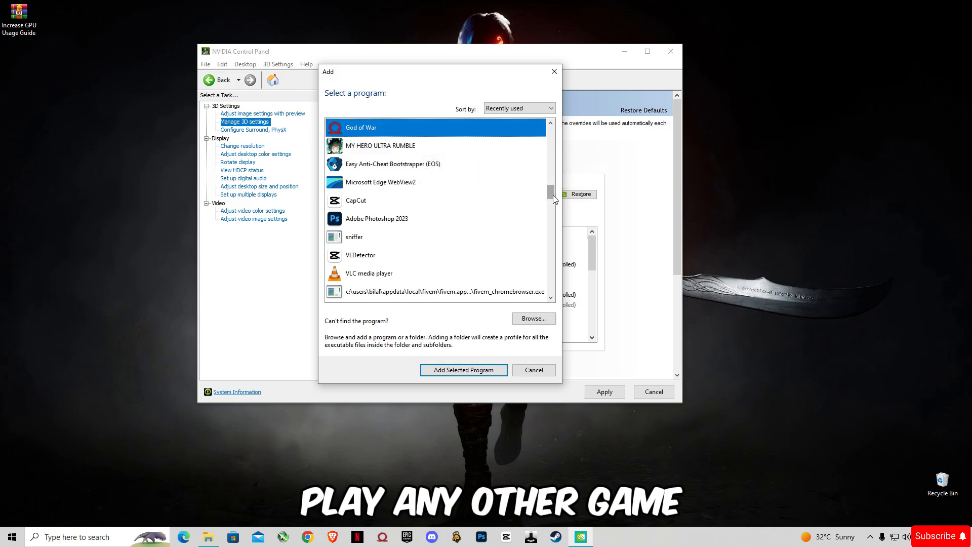
{"action": "scroll", "scroll_direction": "down", "scroll_amount": 3}
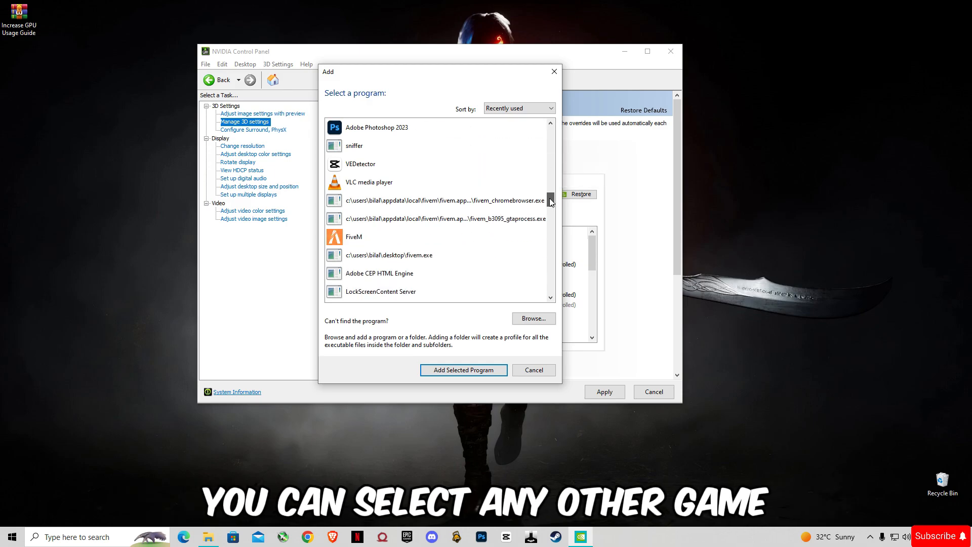
{"action": "scroll", "scroll_direction": "down", "scroll_amount": 3}
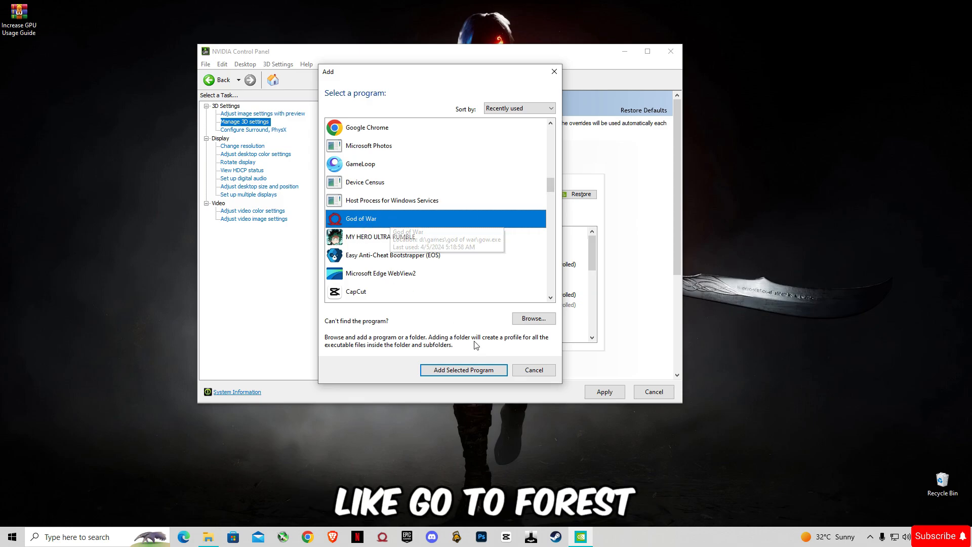
{"action": "left_click", "coordinate": [464, 369]}
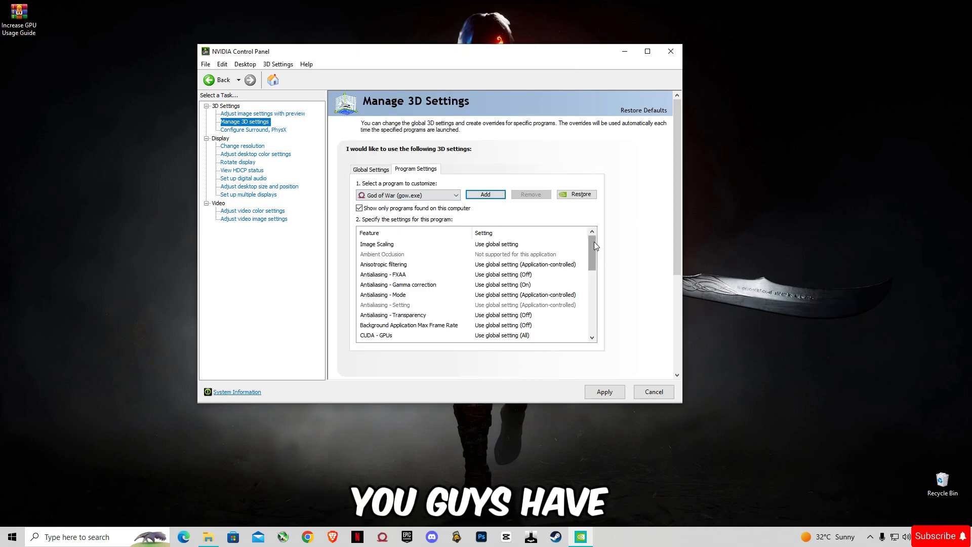
Set God of War's Low Latency Mode to Ultra and OpenGL rendering GPU to GeForce RTX 4060
{"action": "scroll", "scroll_direction": "down", "scroll_amount": 3}
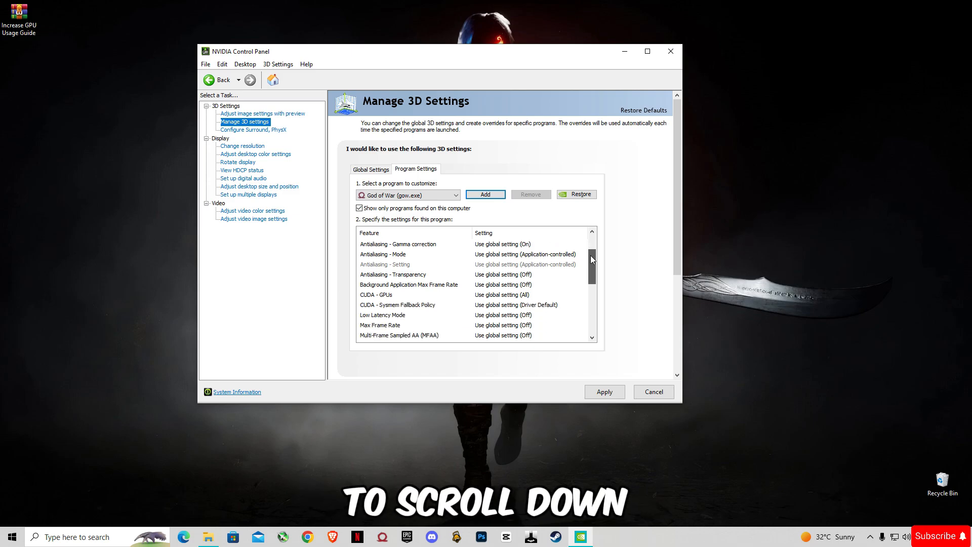
{"action": "mouse_move", "coordinate": [490, 329]}
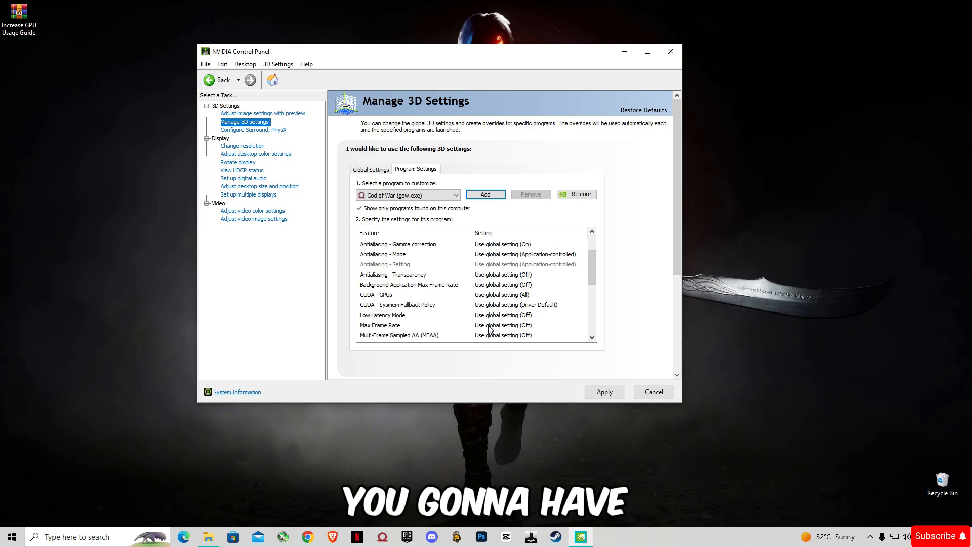
{"action": "left_click", "coordinate": [503, 325]}
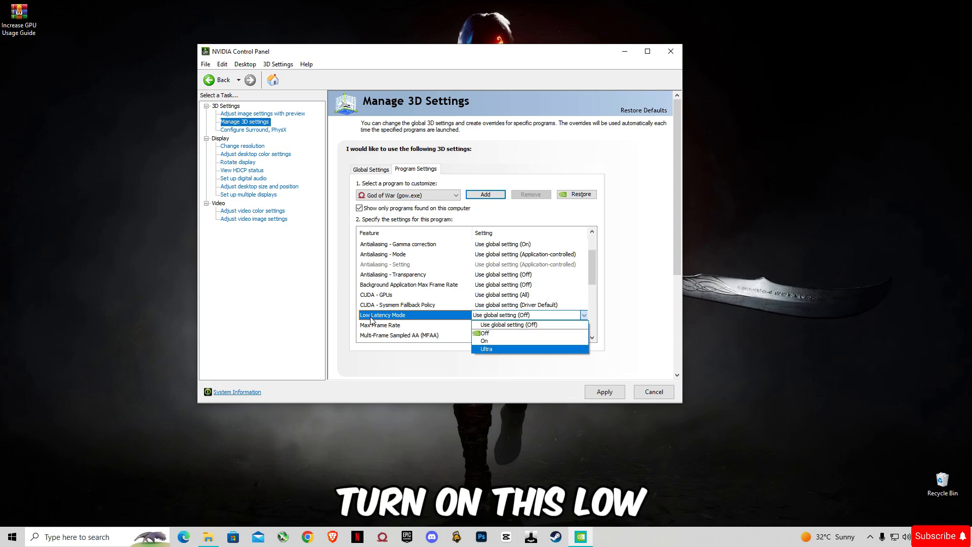
{"action": "left_click", "coordinate": [486, 348]}
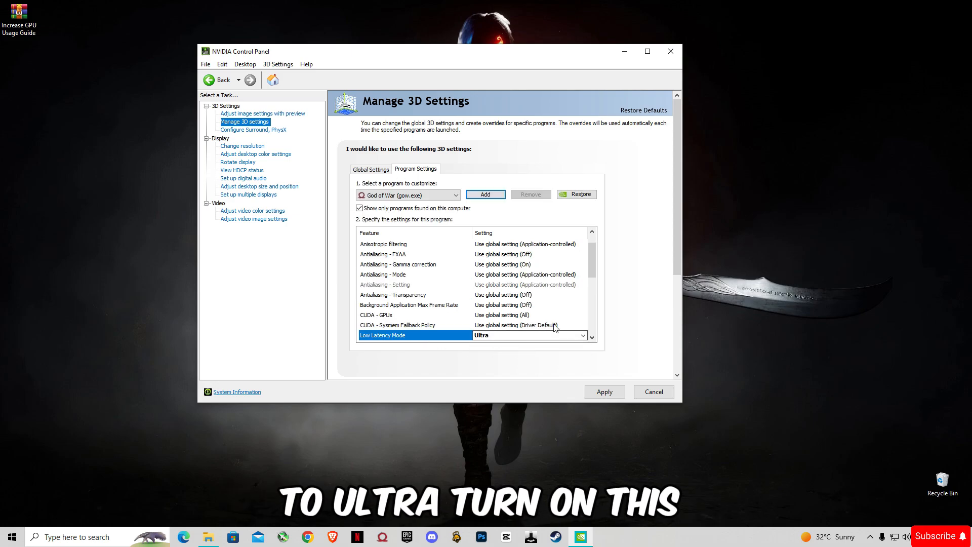
{"action": "scroll", "scroll_direction": "down", "scroll_amount": 3}
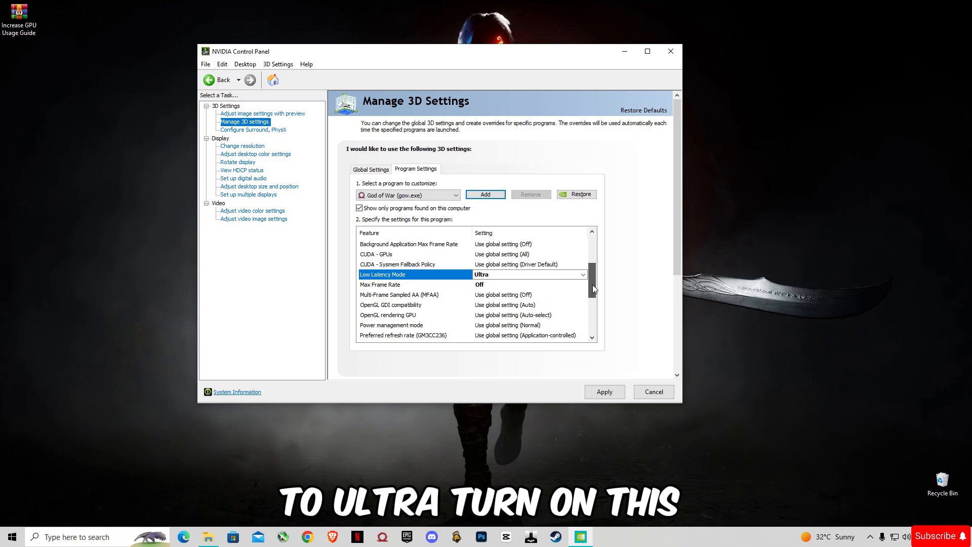
{"action": "scroll", "scroll_direction": "down", "scroll_amount": 3}
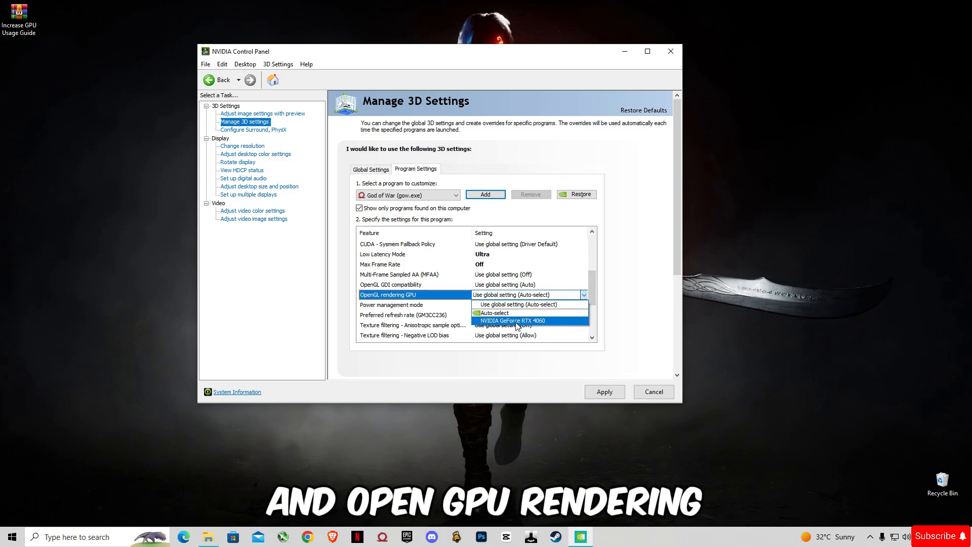
{"action": "left_click", "coordinate": [512, 320]}
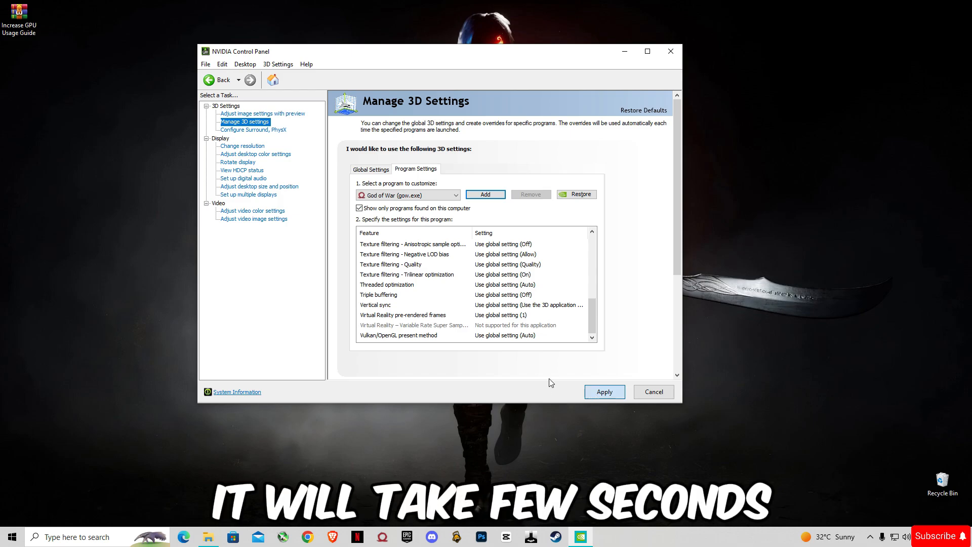
Apply and keep the God of War settings, then close NVIDIA Control Panel
{"action": "left_click", "coordinate": [605, 391]}
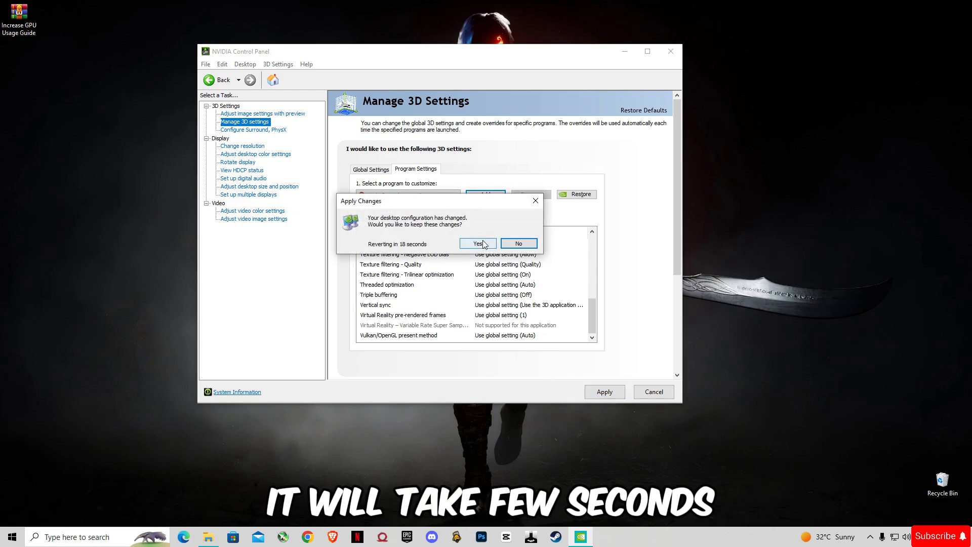
{"action": "left_click", "coordinate": [478, 243]}
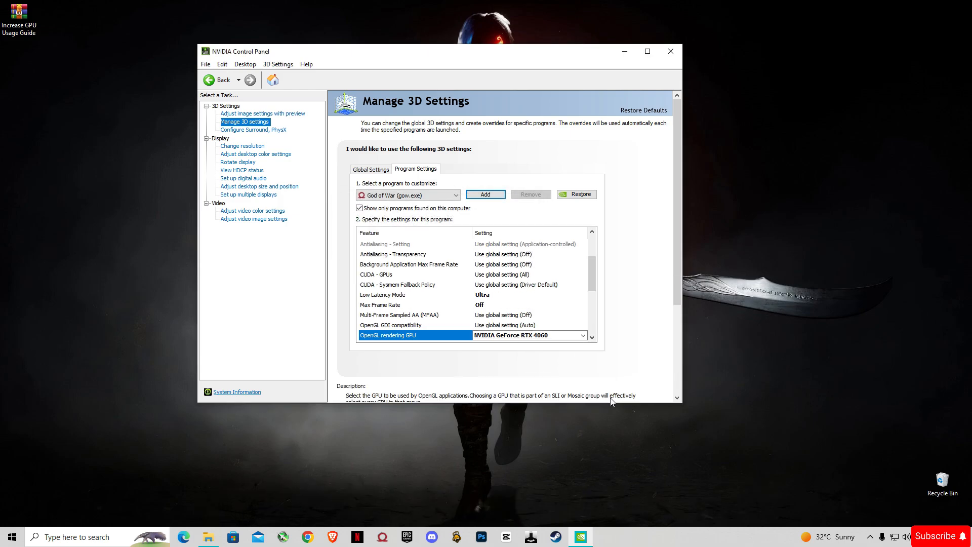
{"action": "mouse_move", "coordinate": [670, 51]}
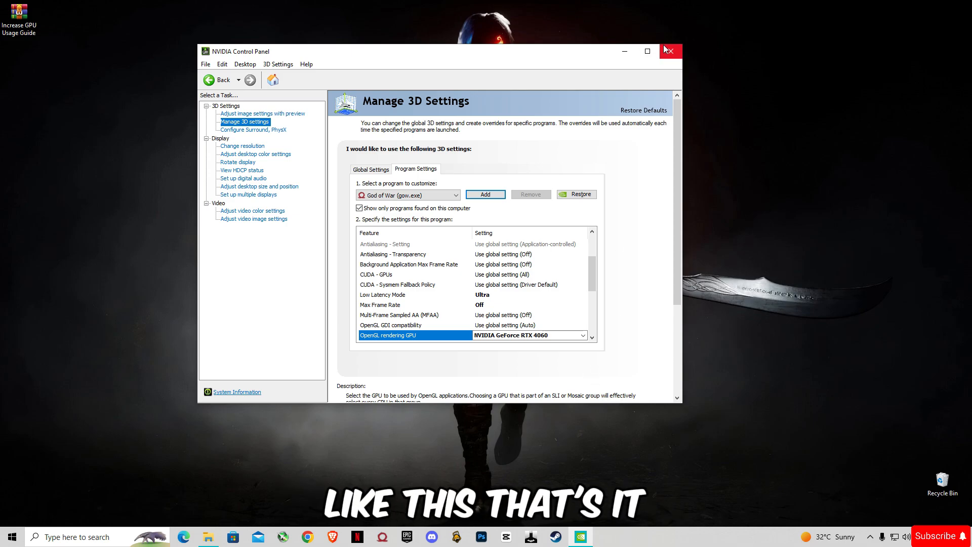
{"action": "left_click", "coordinate": [670, 51]}
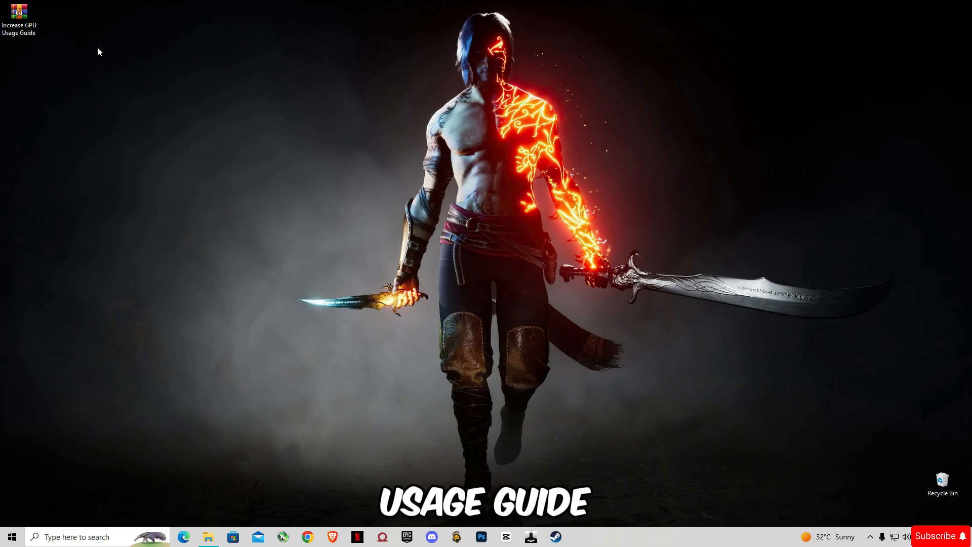
{"action": "right_click", "coordinate": [19, 12]}
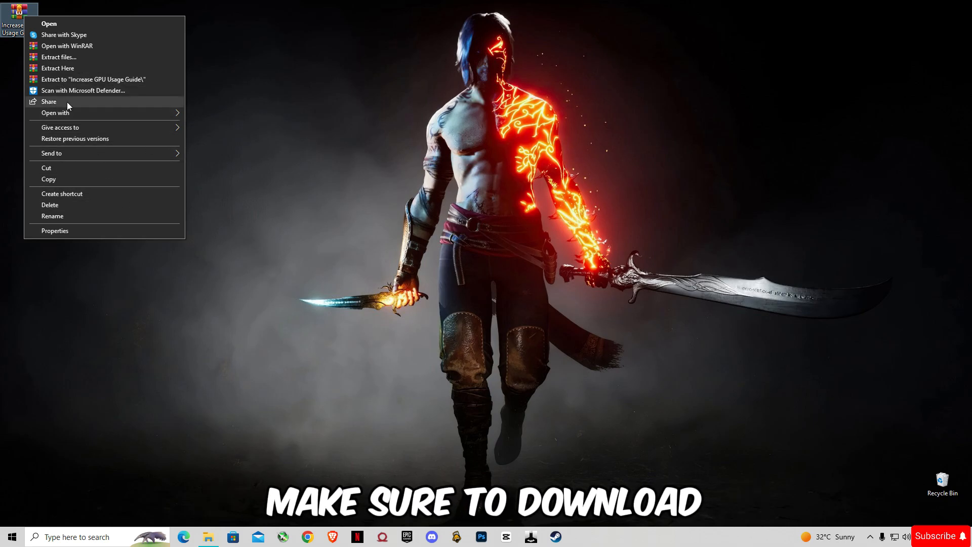
{"action": "mouse_move", "coordinate": [50, 68]}
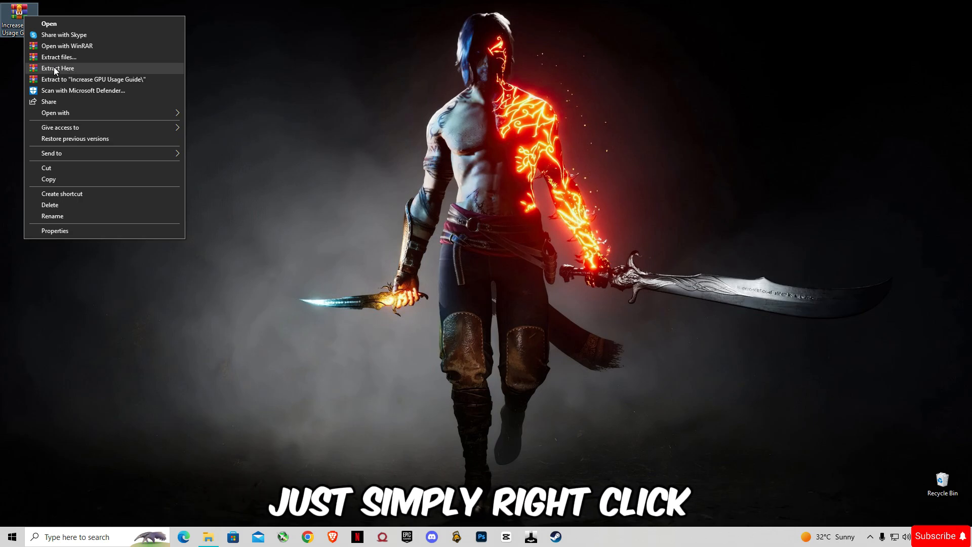
Extract the Increase GPU Usage Guide archive onto the desktop
{"action": "left_click", "coordinate": [51, 77]}
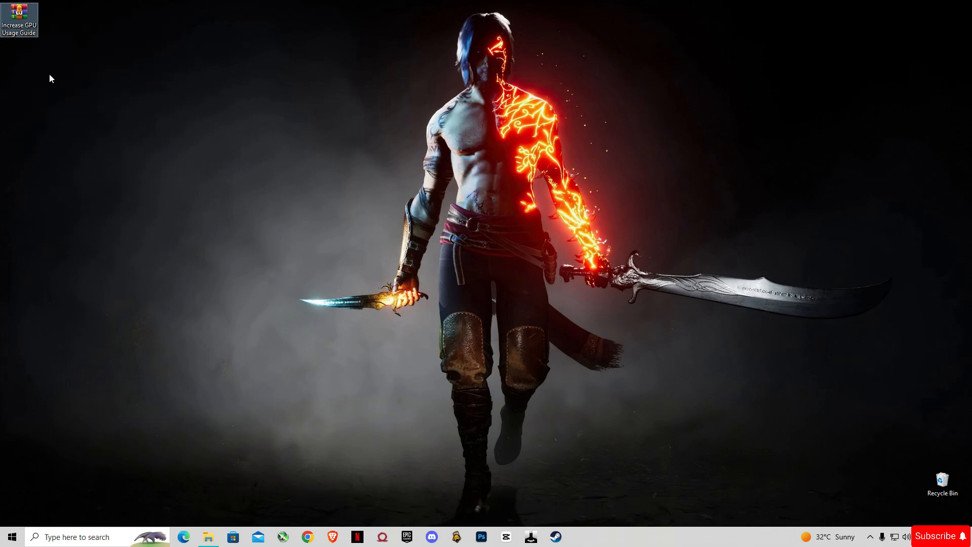
Merge Med-High Optimization.reg into the registry and run the Clear batch file from GPU Optimization
{"action": "double_click", "coordinate": [18, 11]}
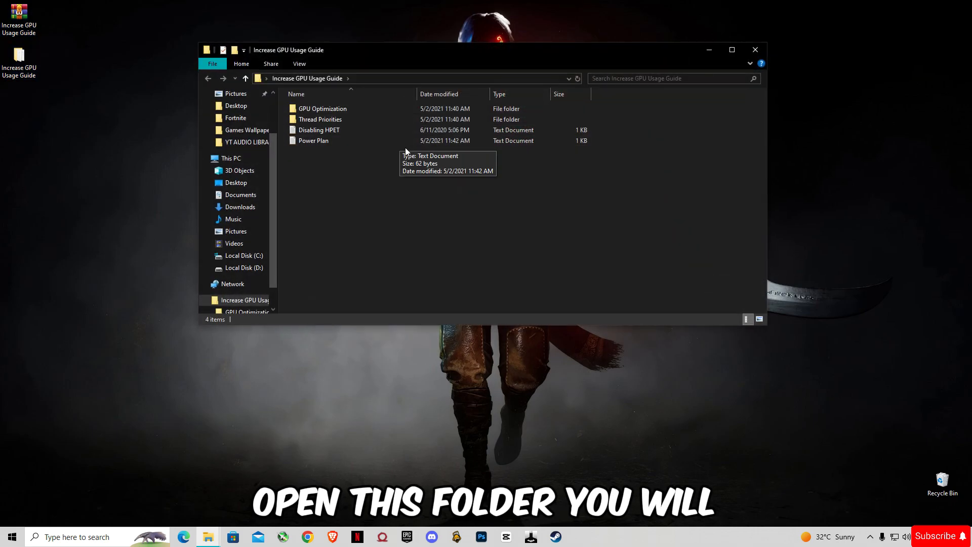
{"action": "double_click", "coordinate": [322, 108]}
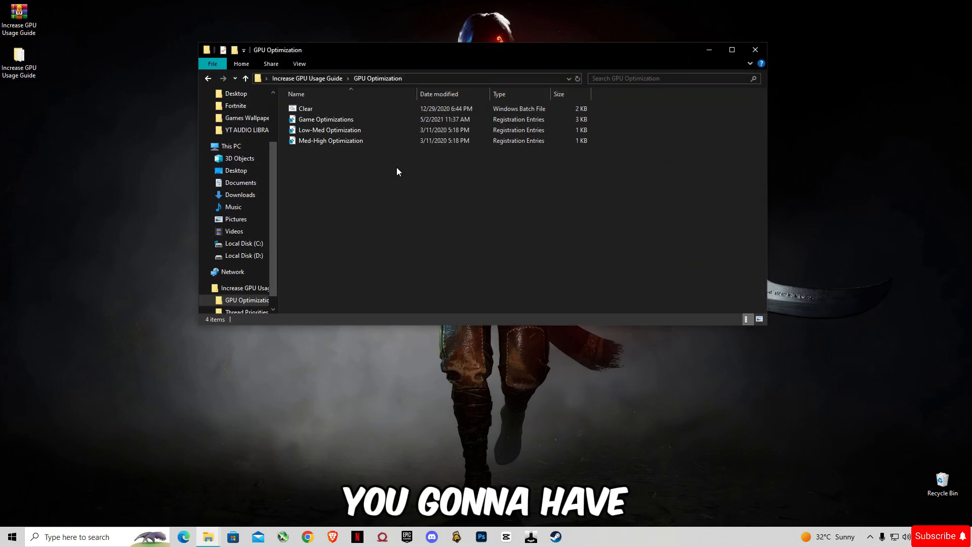
{"action": "left_click", "coordinate": [330, 141]}
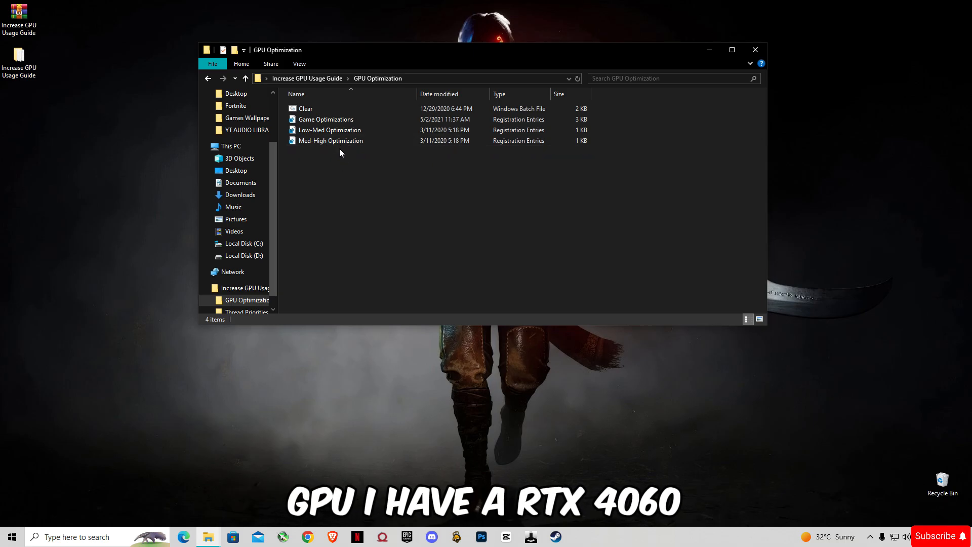
{"action": "mouse_move", "coordinate": [307, 143]}
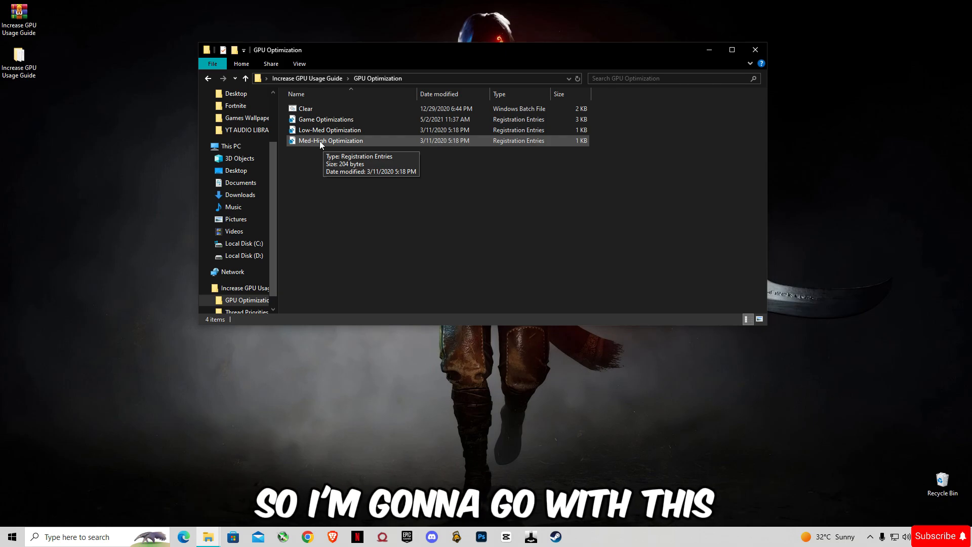
{"action": "left_click", "coordinate": [330, 139]}
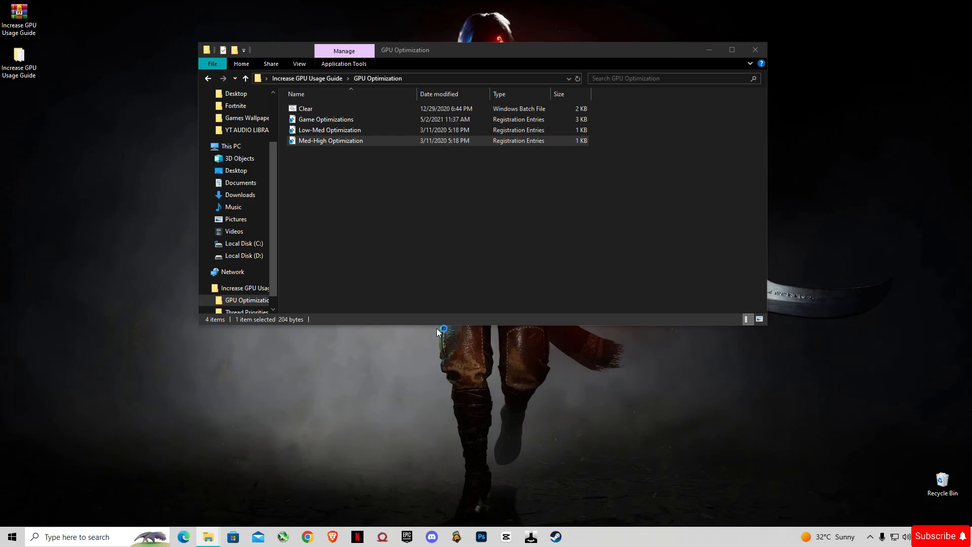
{"action": "double_click", "coordinate": [330, 141]}
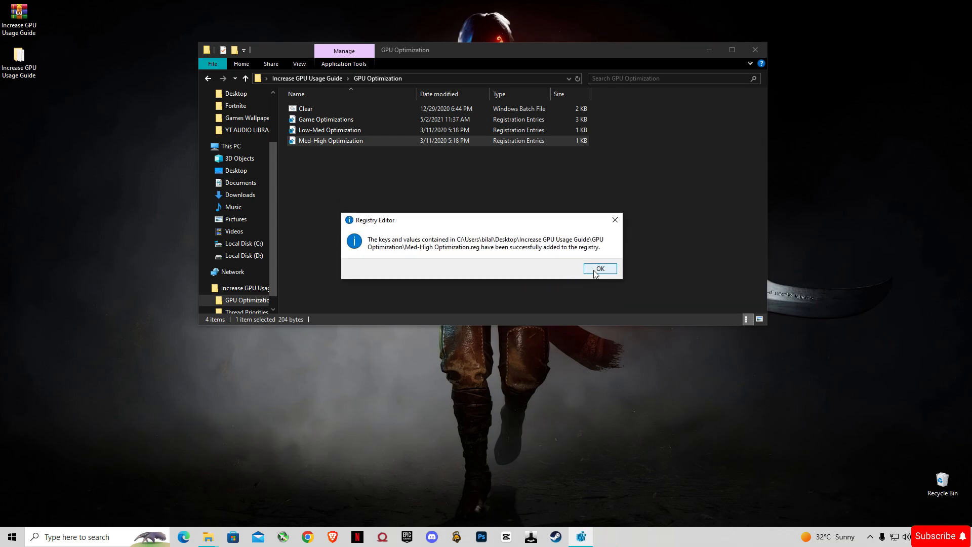
{"action": "left_click", "coordinate": [599, 268]}
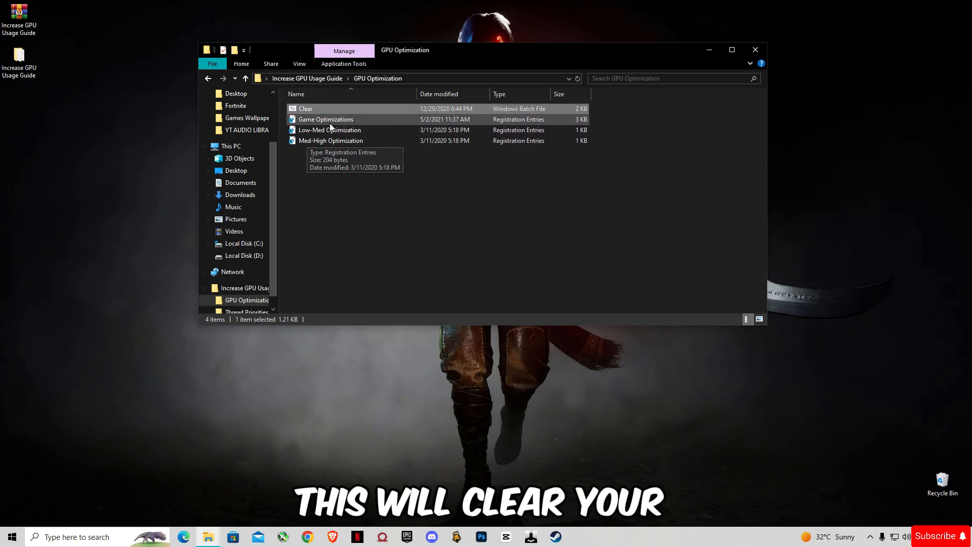
{"action": "double_click", "coordinate": [304, 108]}
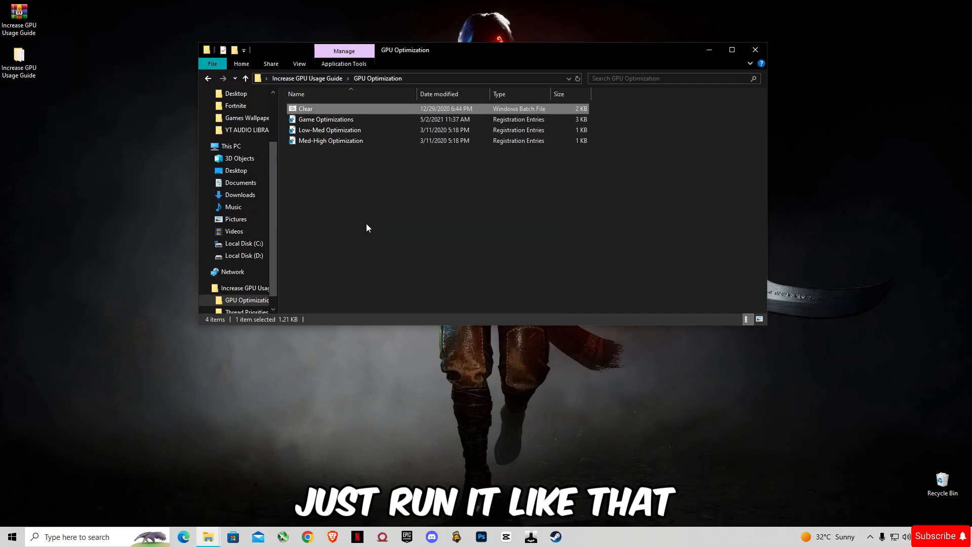
Merge NVIDIA Thread Priority.reg from Thread Priorities into the registry, accepting UAC
{"action": "left_click", "coordinate": [208, 78]}
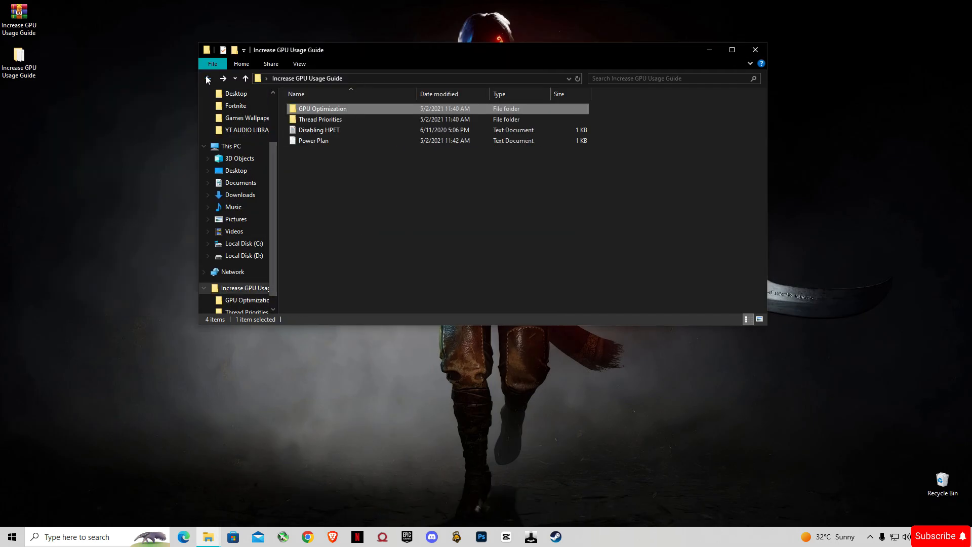
{"action": "double_click", "coordinate": [320, 119]}
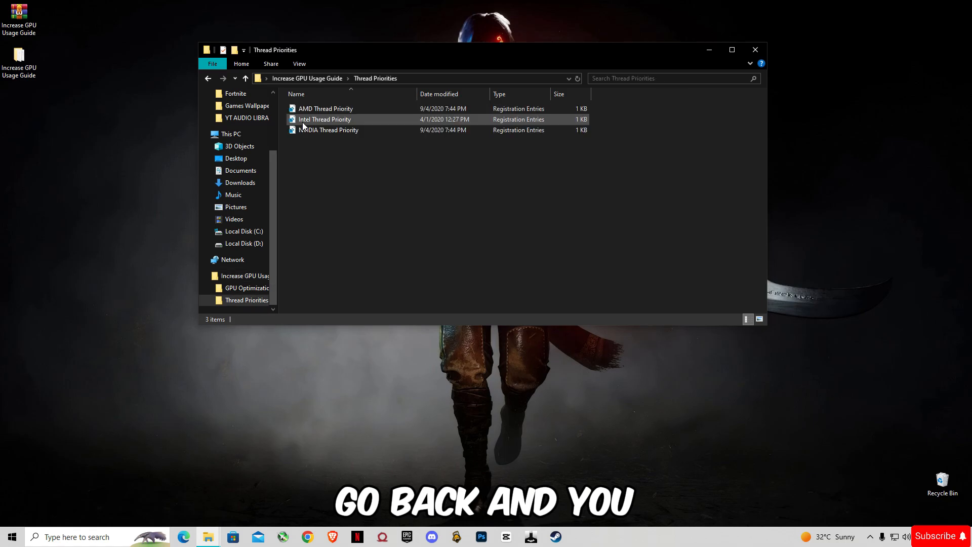
{"action": "left_click", "coordinate": [328, 130]}
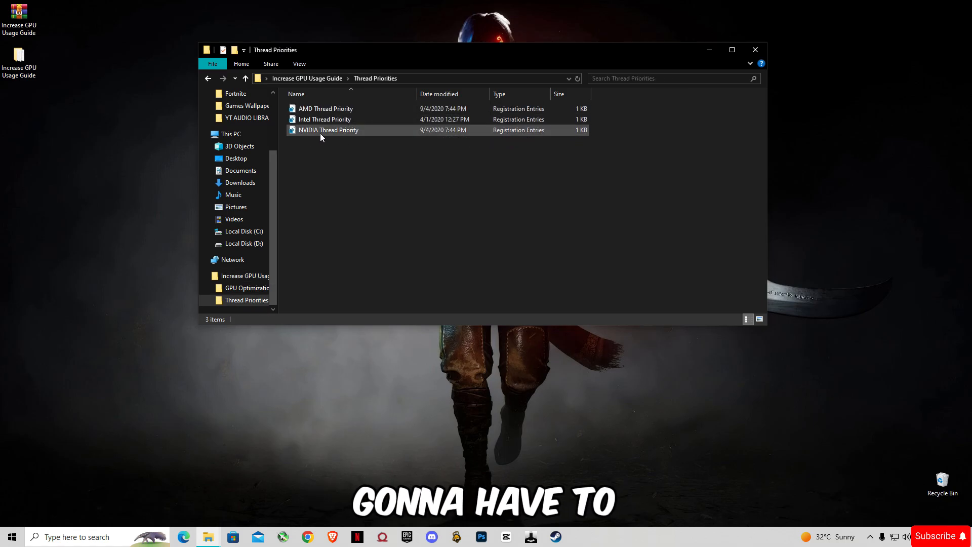
{"action": "left_click", "coordinate": [328, 129]}
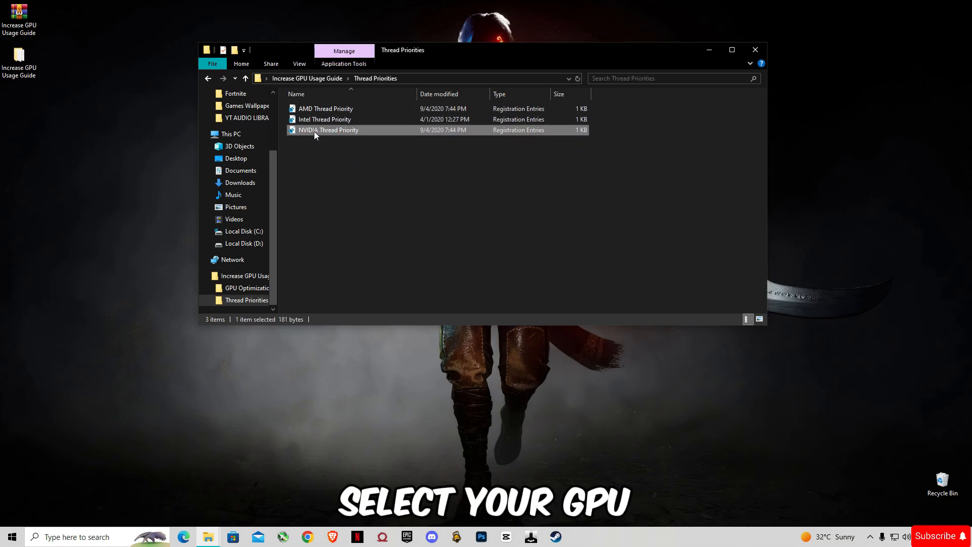
{"action": "mouse_move", "coordinate": [308, 137]}
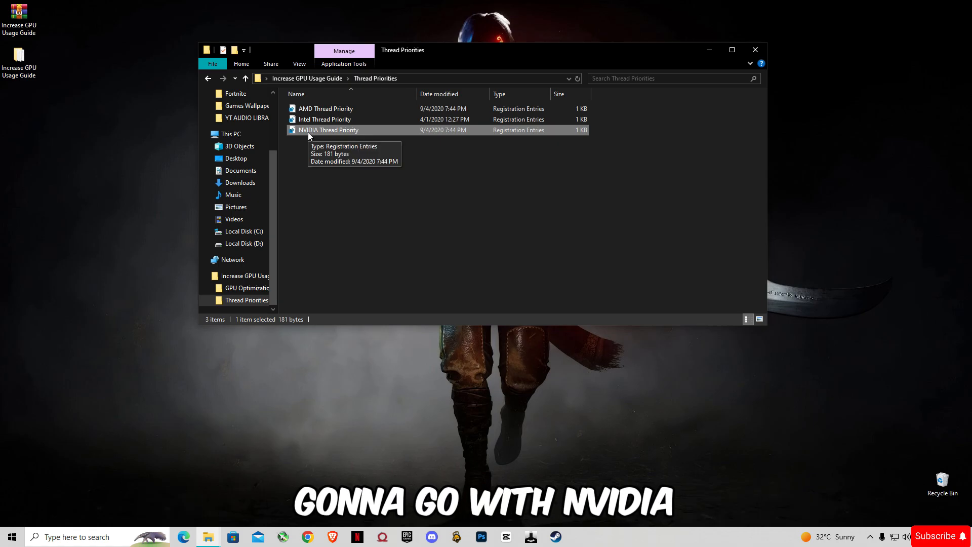
{"action": "double_click", "coordinate": [328, 129]}
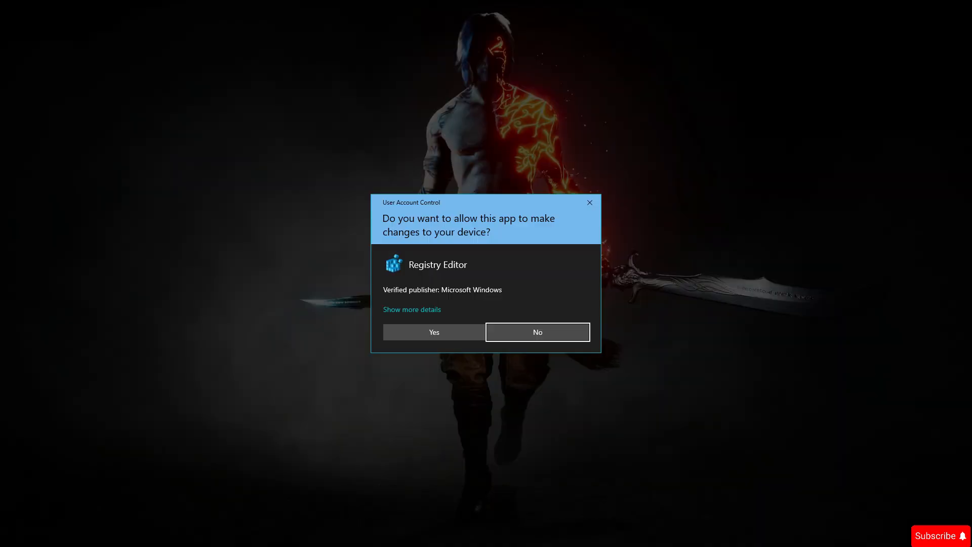
{"action": "left_click", "coordinate": [433, 332]}
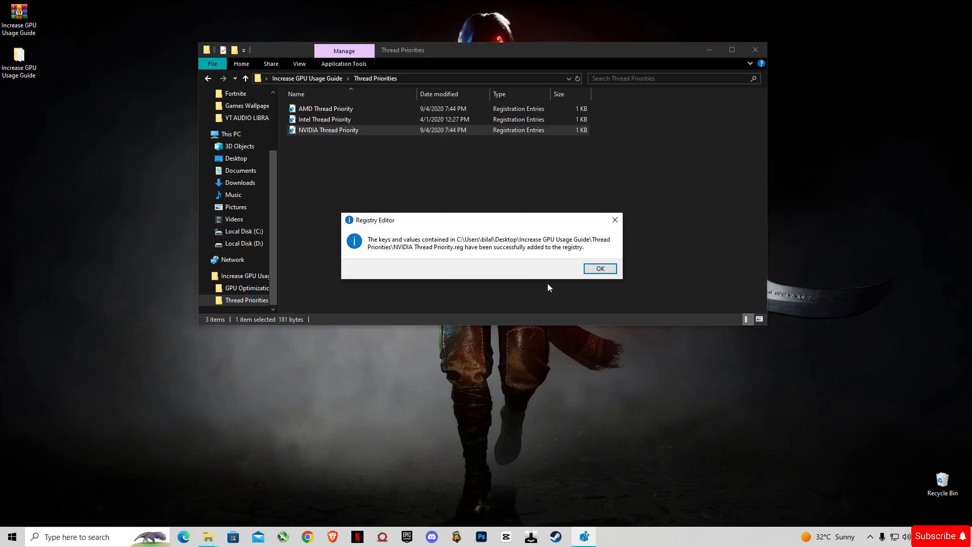
{"action": "left_click", "coordinate": [599, 268]}
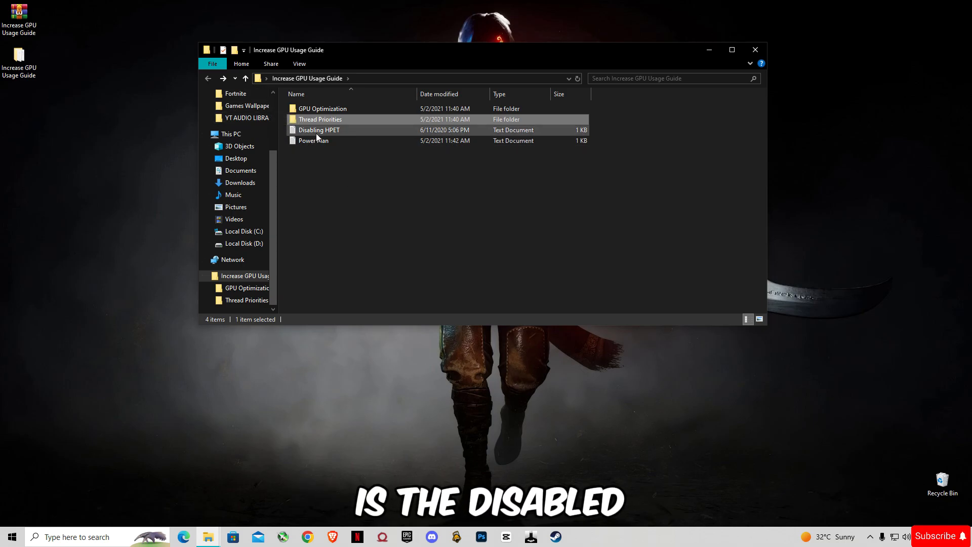
{"action": "mouse_move", "coordinate": [318, 138]}
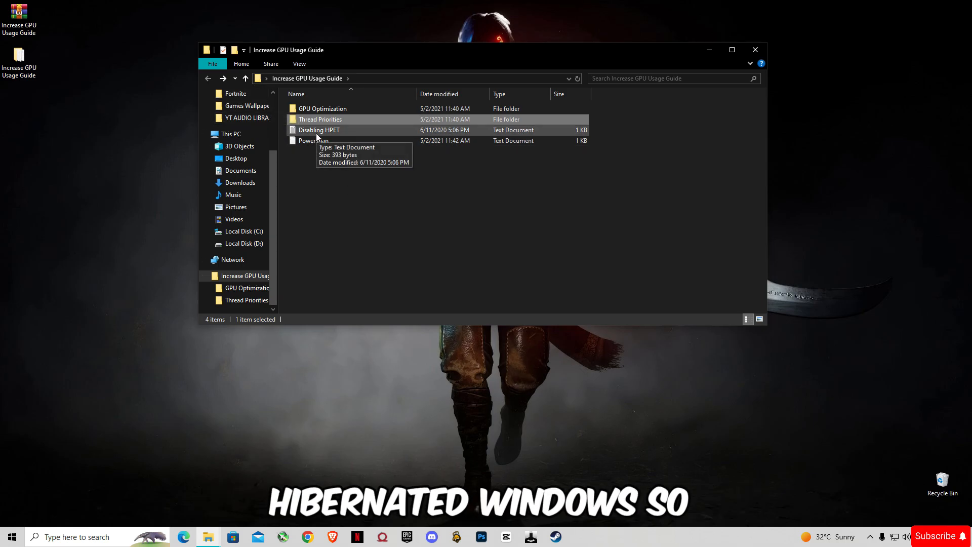
Copy the three bcdedit lines from Disabling HPET.txt and run them in an administrator Command Prompt
{"action": "double_click", "coordinate": [318, 130]}
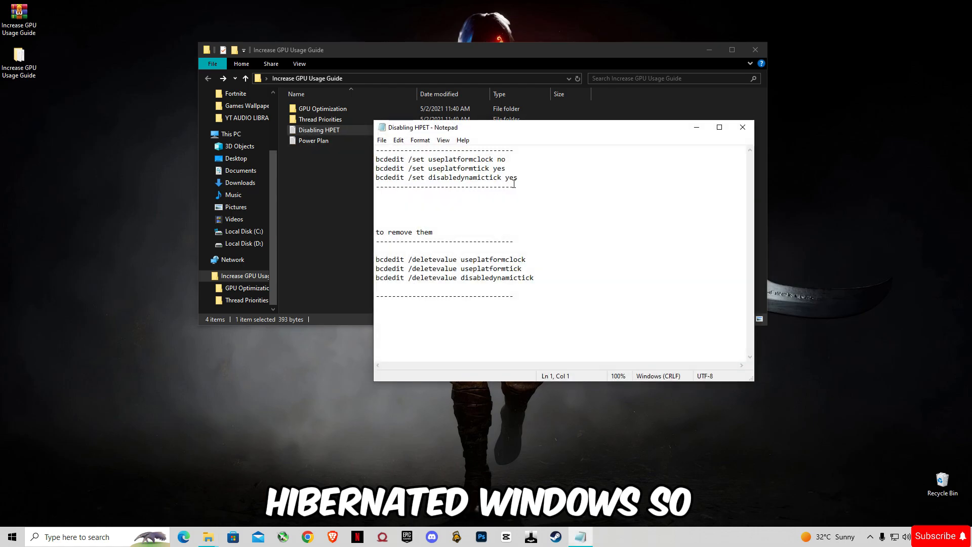
{"action": "left_click_drag", "start_coordinate": [376, 159], "coordinate": [518, 177]}
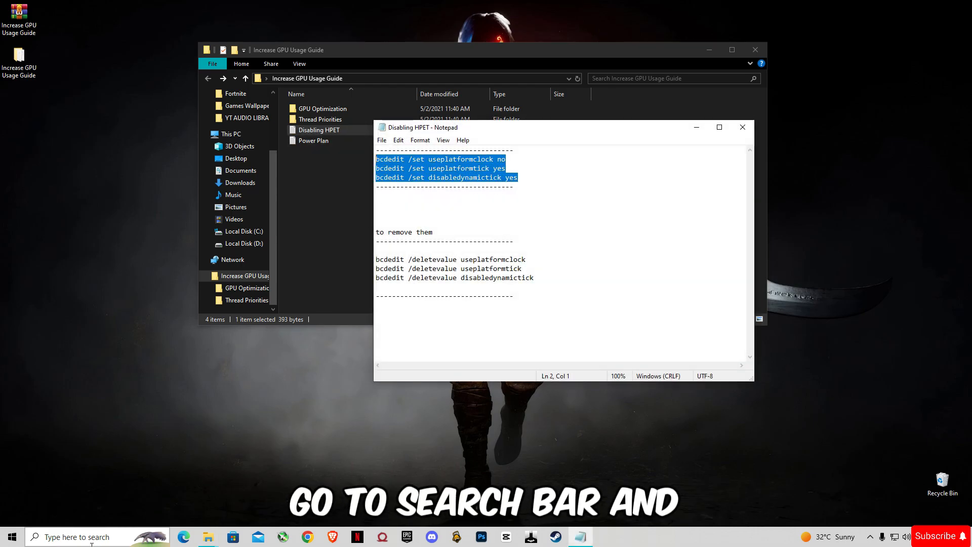
{"action": "left_click", "coordinate": [76, 536]}
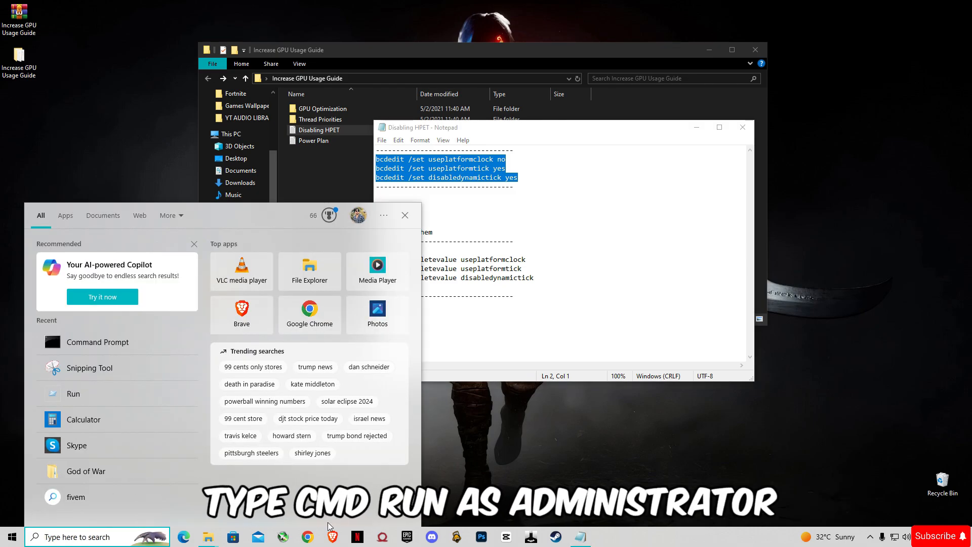
{"action": "type", "text": "cmd"}
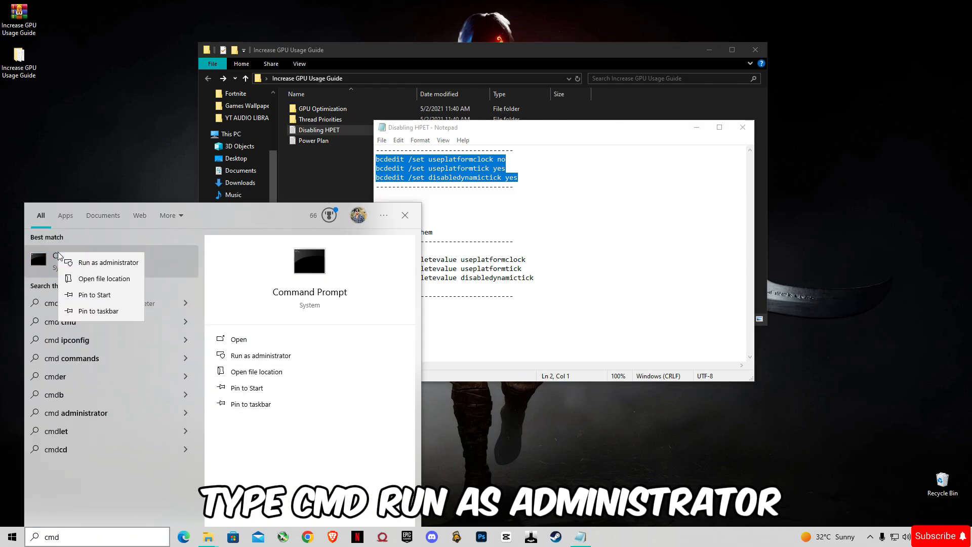
{"action": "left_click", "coordinate": [108, 262]}
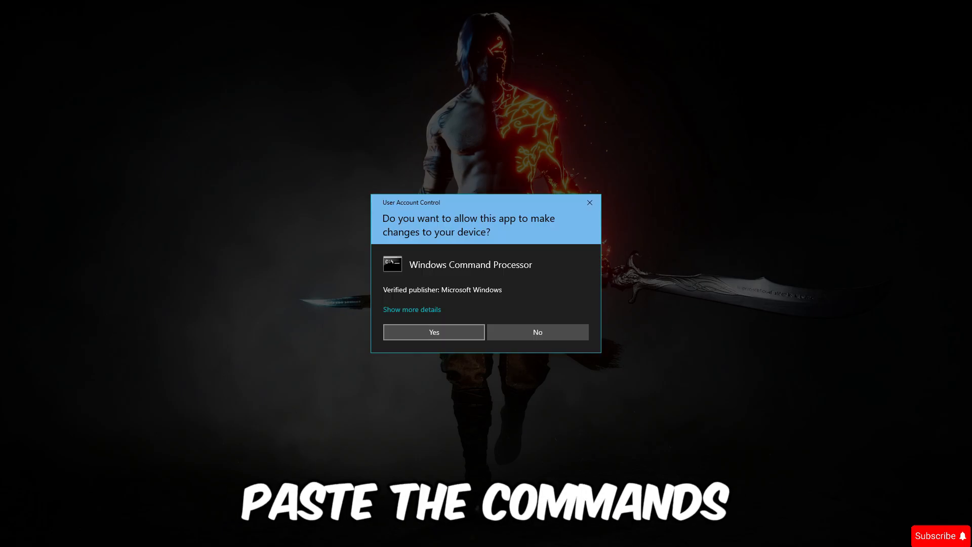
{"action": "left_click", "coordinate": [433, 332]}
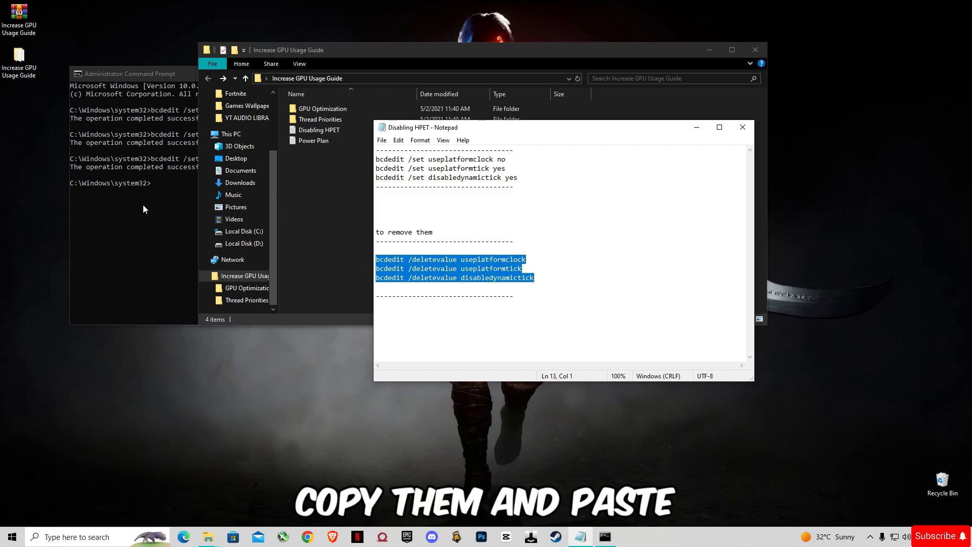
{"action": "left_click", "coordinate": [142, 73]}
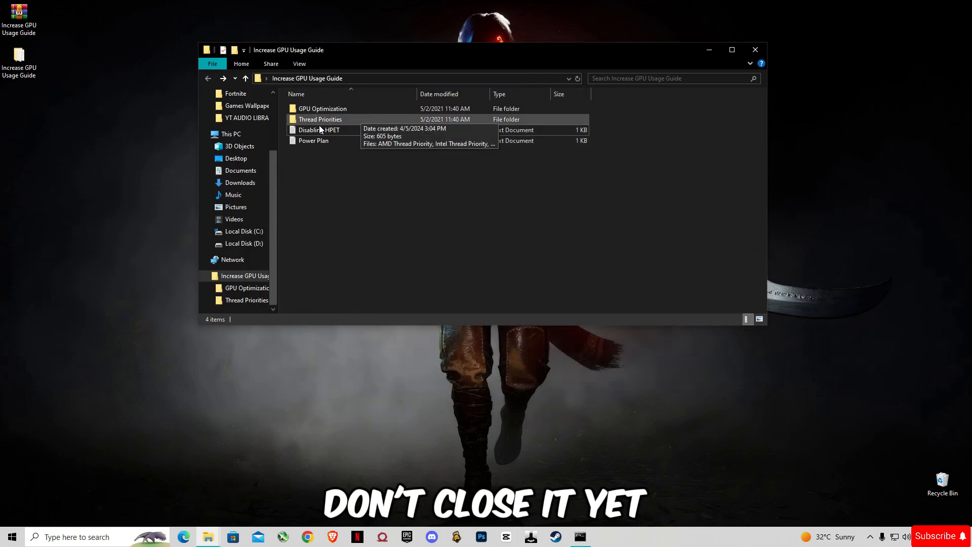
Create the Ultimate Performance plan by running powercfg -duplicatescheme e9a42b02-d5df-448d-aa00-03f14749eb61 from the Power Plan notes
{"action": "double_click", "coordinate": [313, 140]}
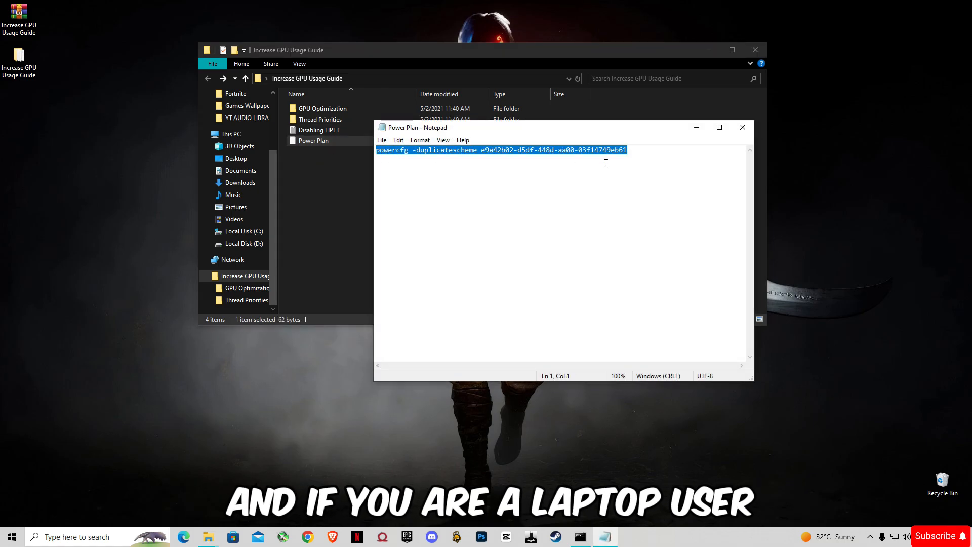
{"action": "mouse_move", "coordinate": [800, 160]}
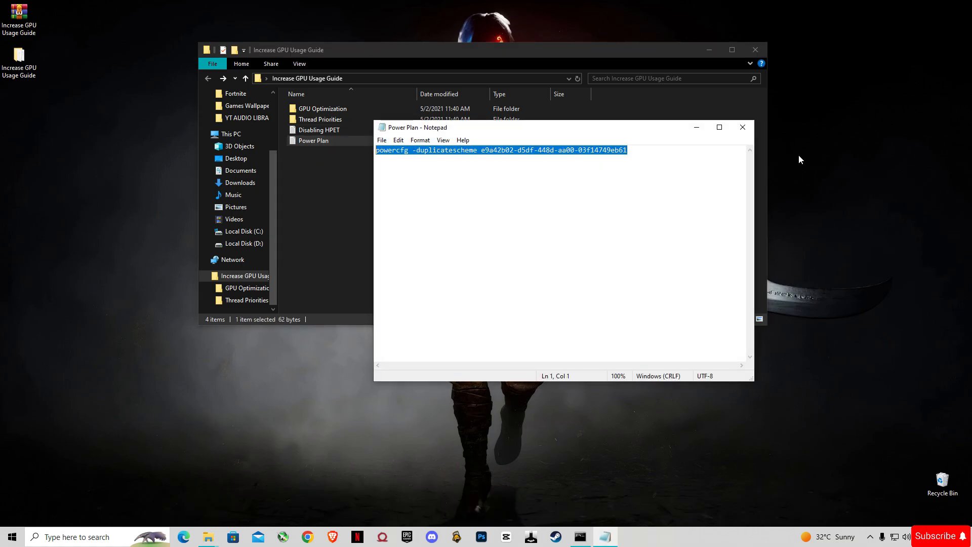
{"action": "left_click", "coordinate": [742, 128]}
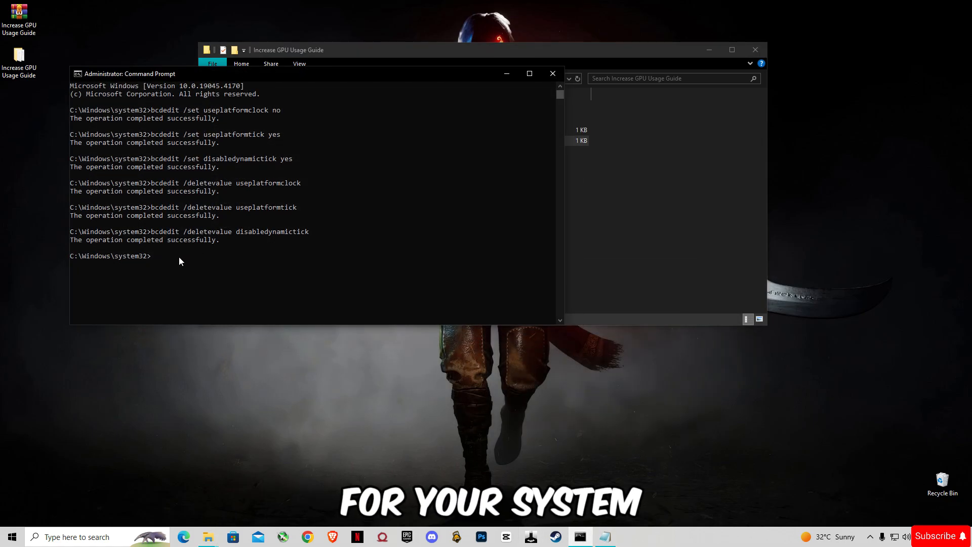
{"action": "type", "text": "powercfg -duplicatescheme e9a42b02-d5df-448d-aa00-03f14749eb61"}
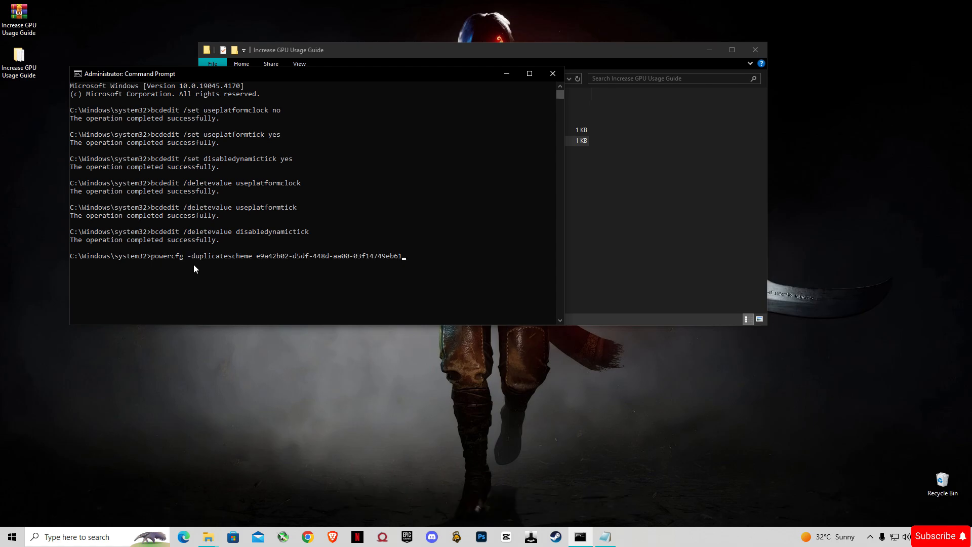
{"action": "key", "text": "Enter"}
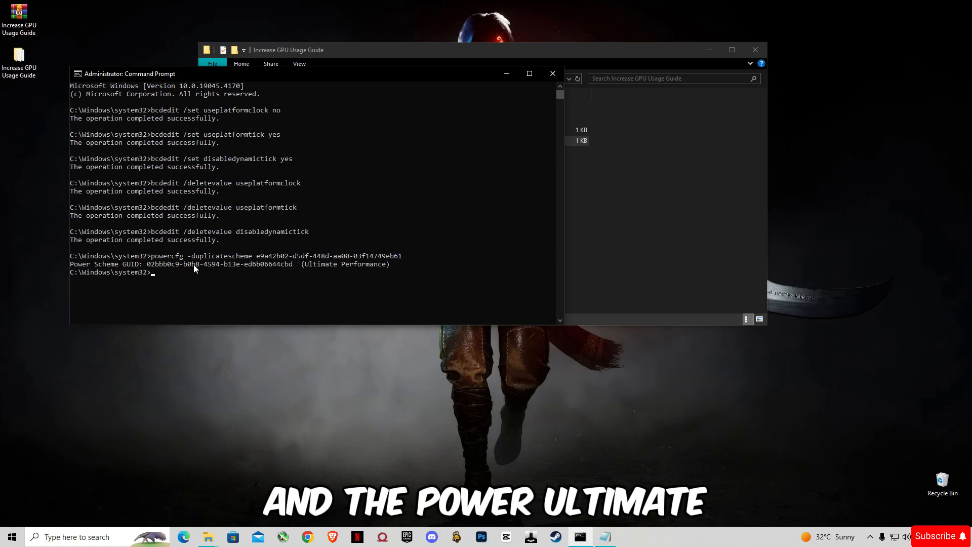
{"action": "mouse_move", "coordinate": [284, 301]}
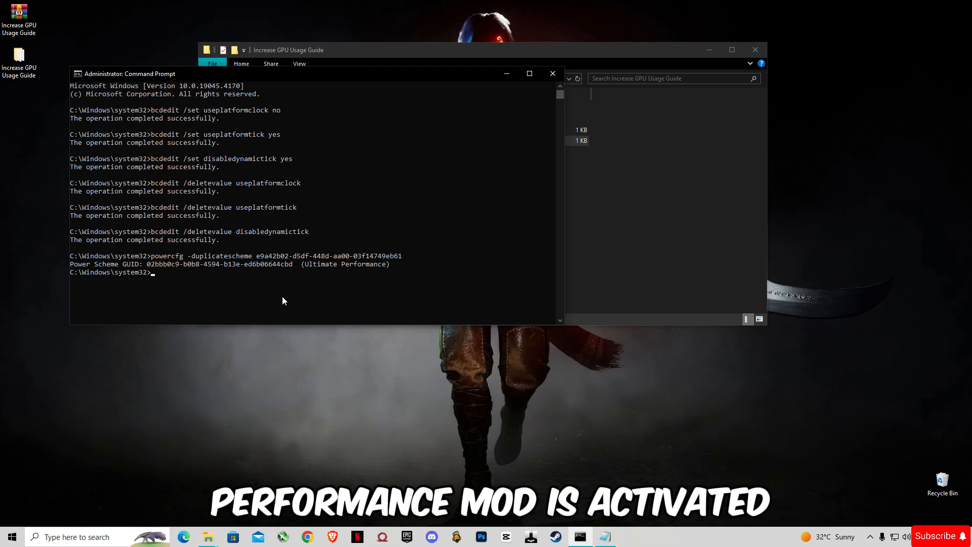
Close the administrator Command Prompt with the exit command
{"action": "type", "text": "exit"}
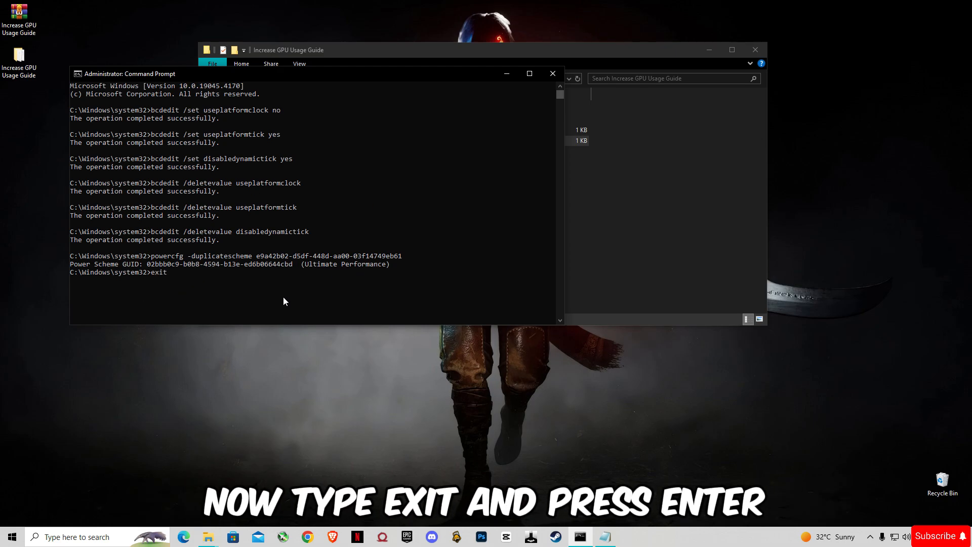
{"action": "key", "text": "Enter"}
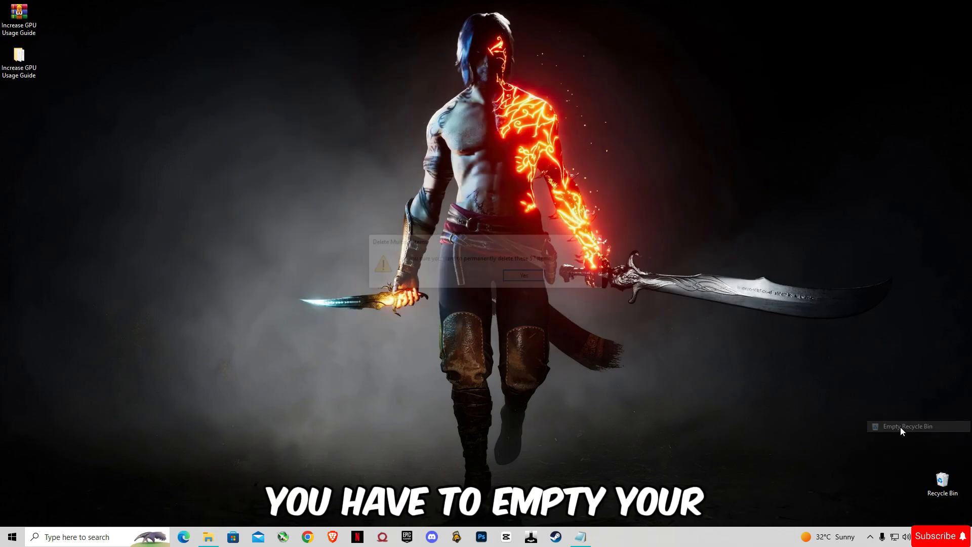
Confirm permanently deleting the 3,519 items in the Recycle Bin
{"action": "left_click", "coordinate": [520, 273]}
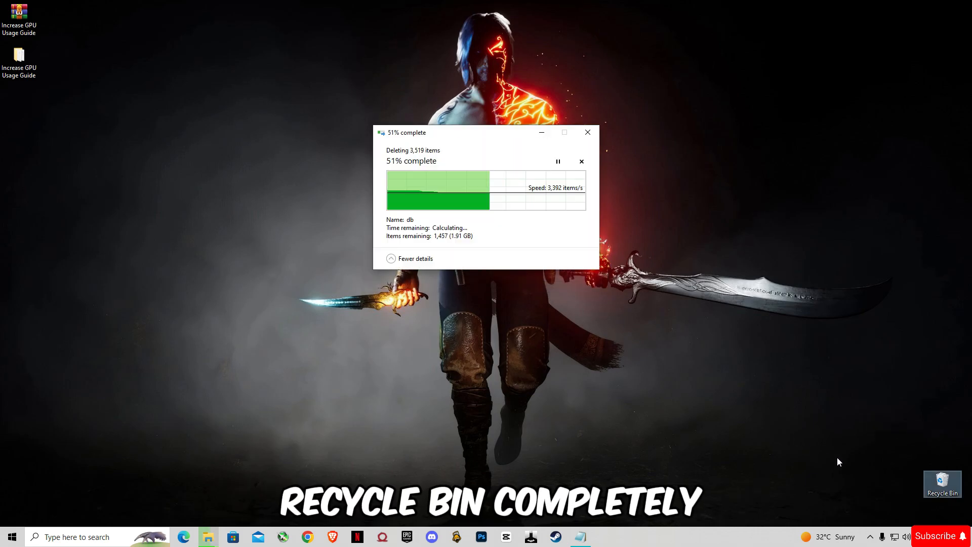